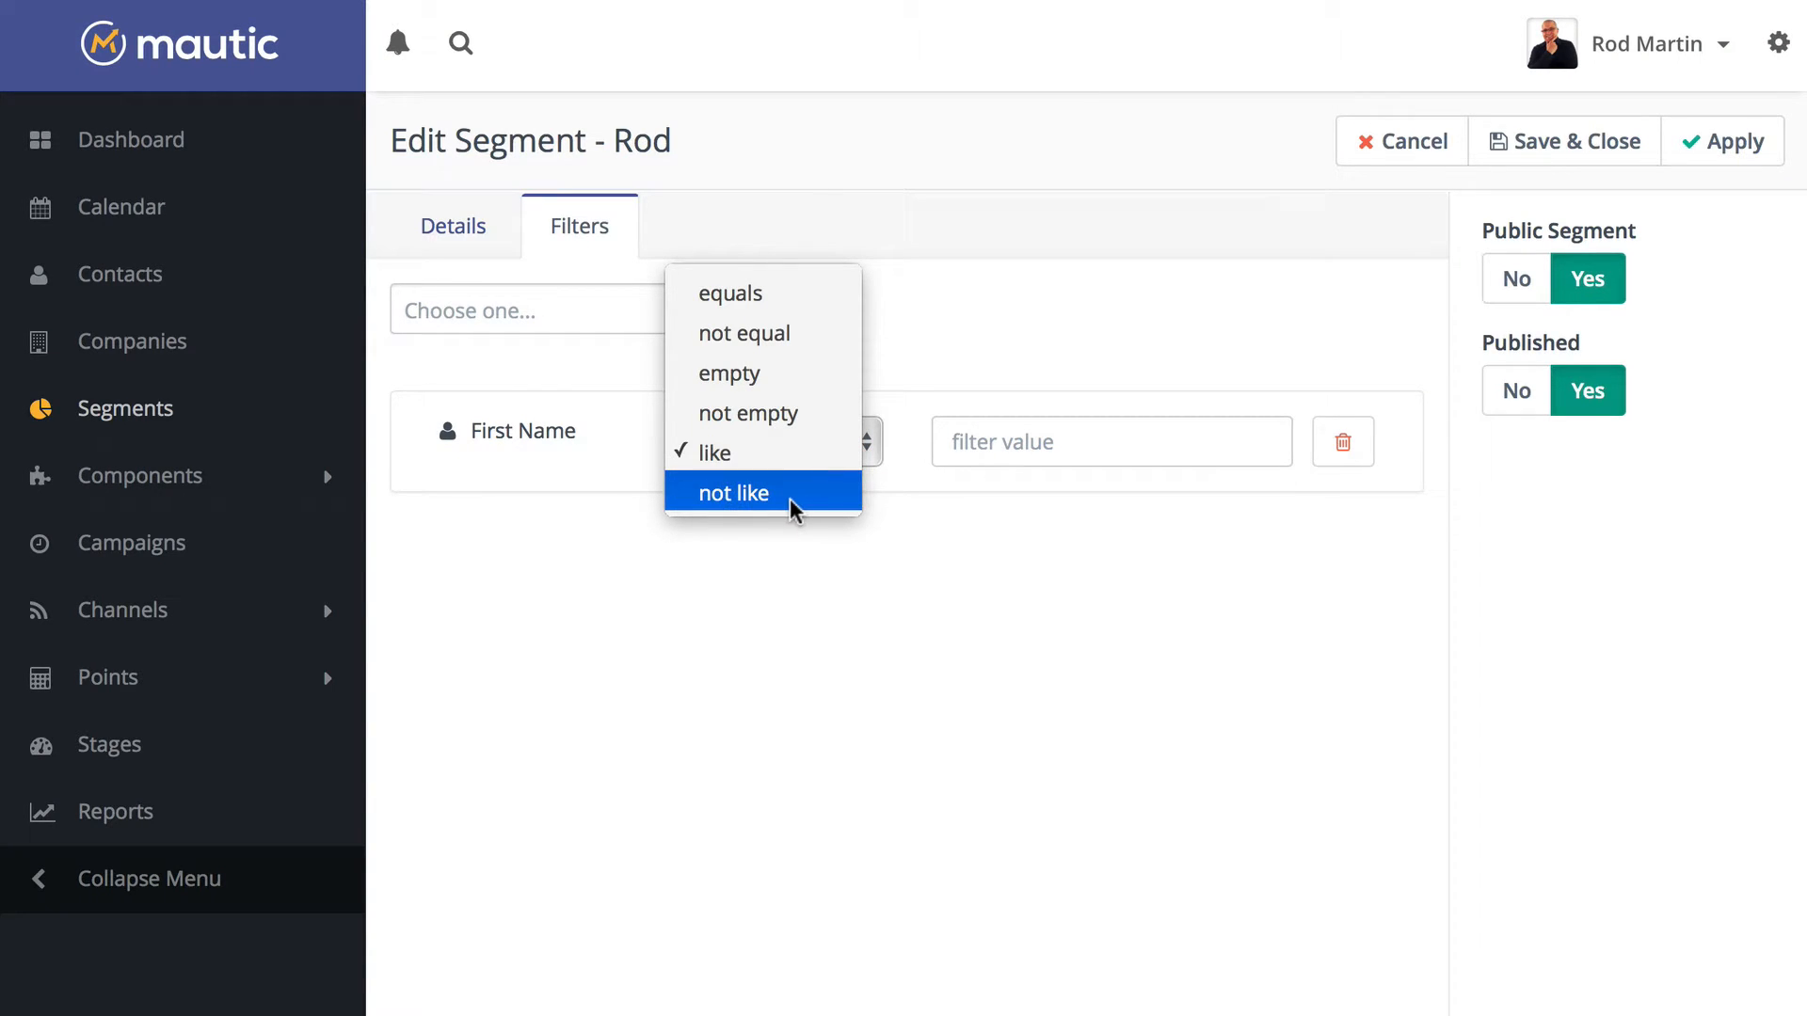
mouse_move(822, 592)
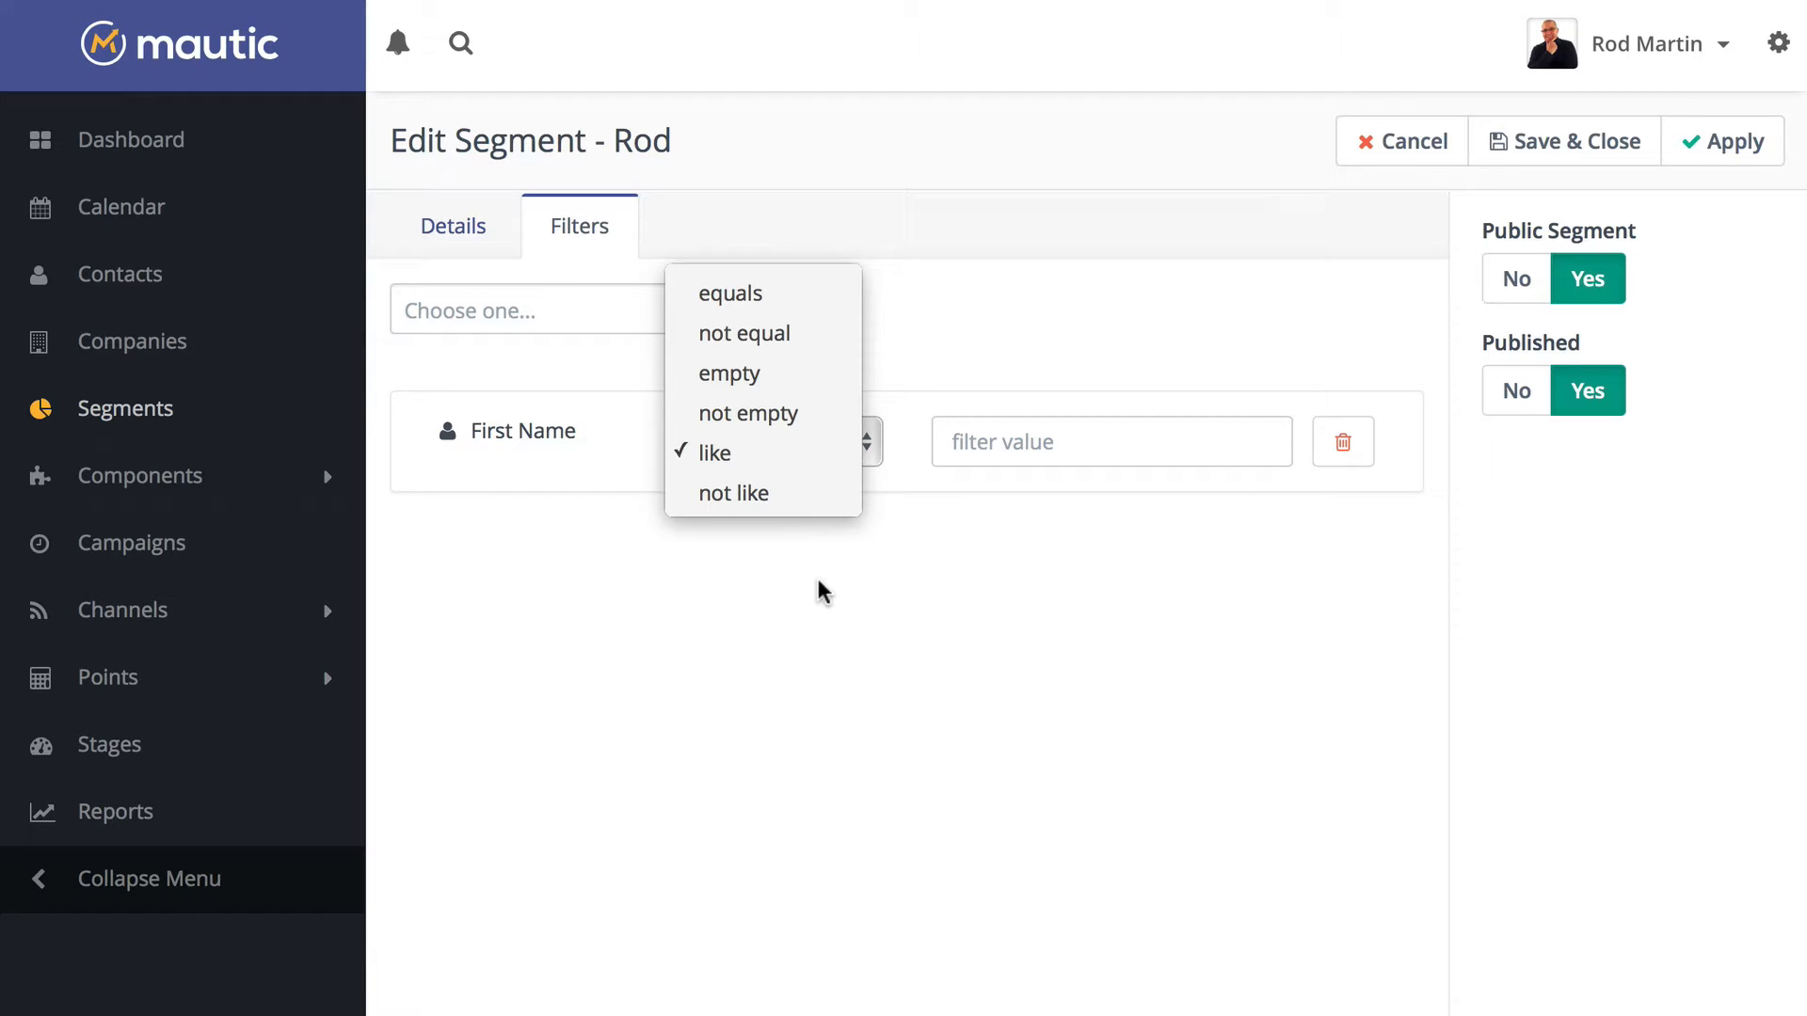
mouse_move(802, 593)
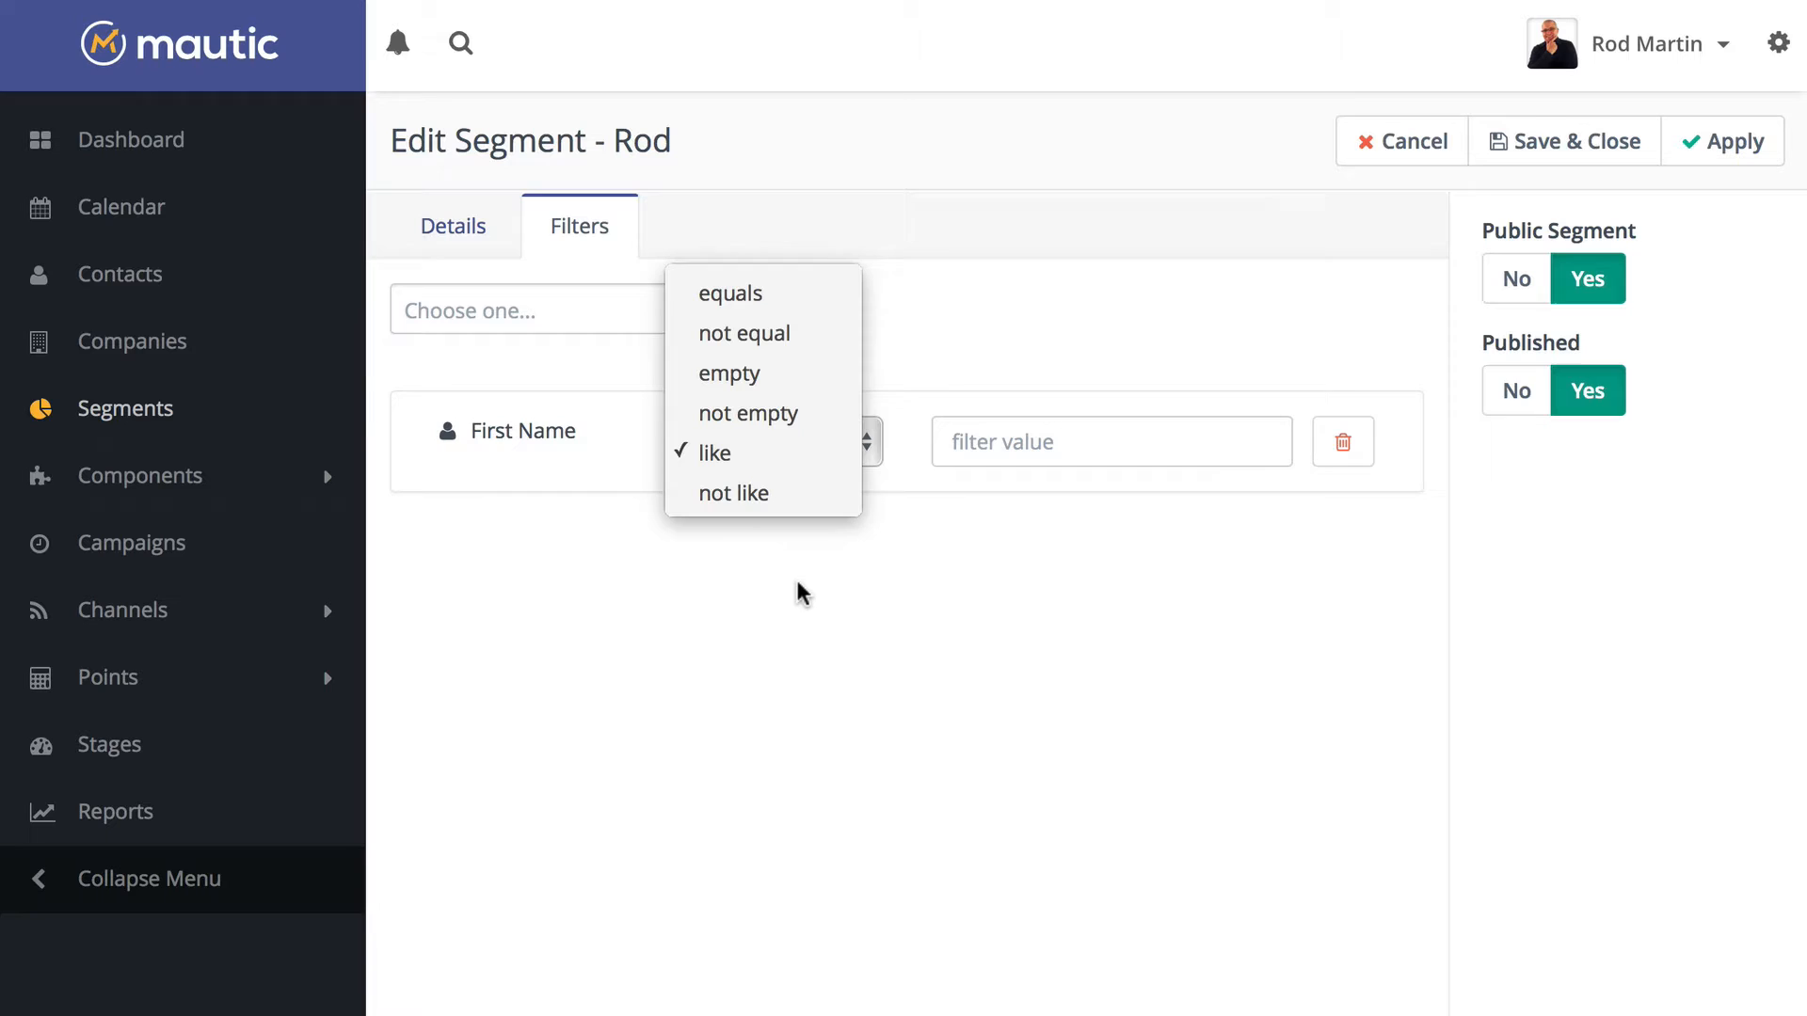
Filter the Rod segment on First Name like 'Rod' and save it.
left_click(715, 452)
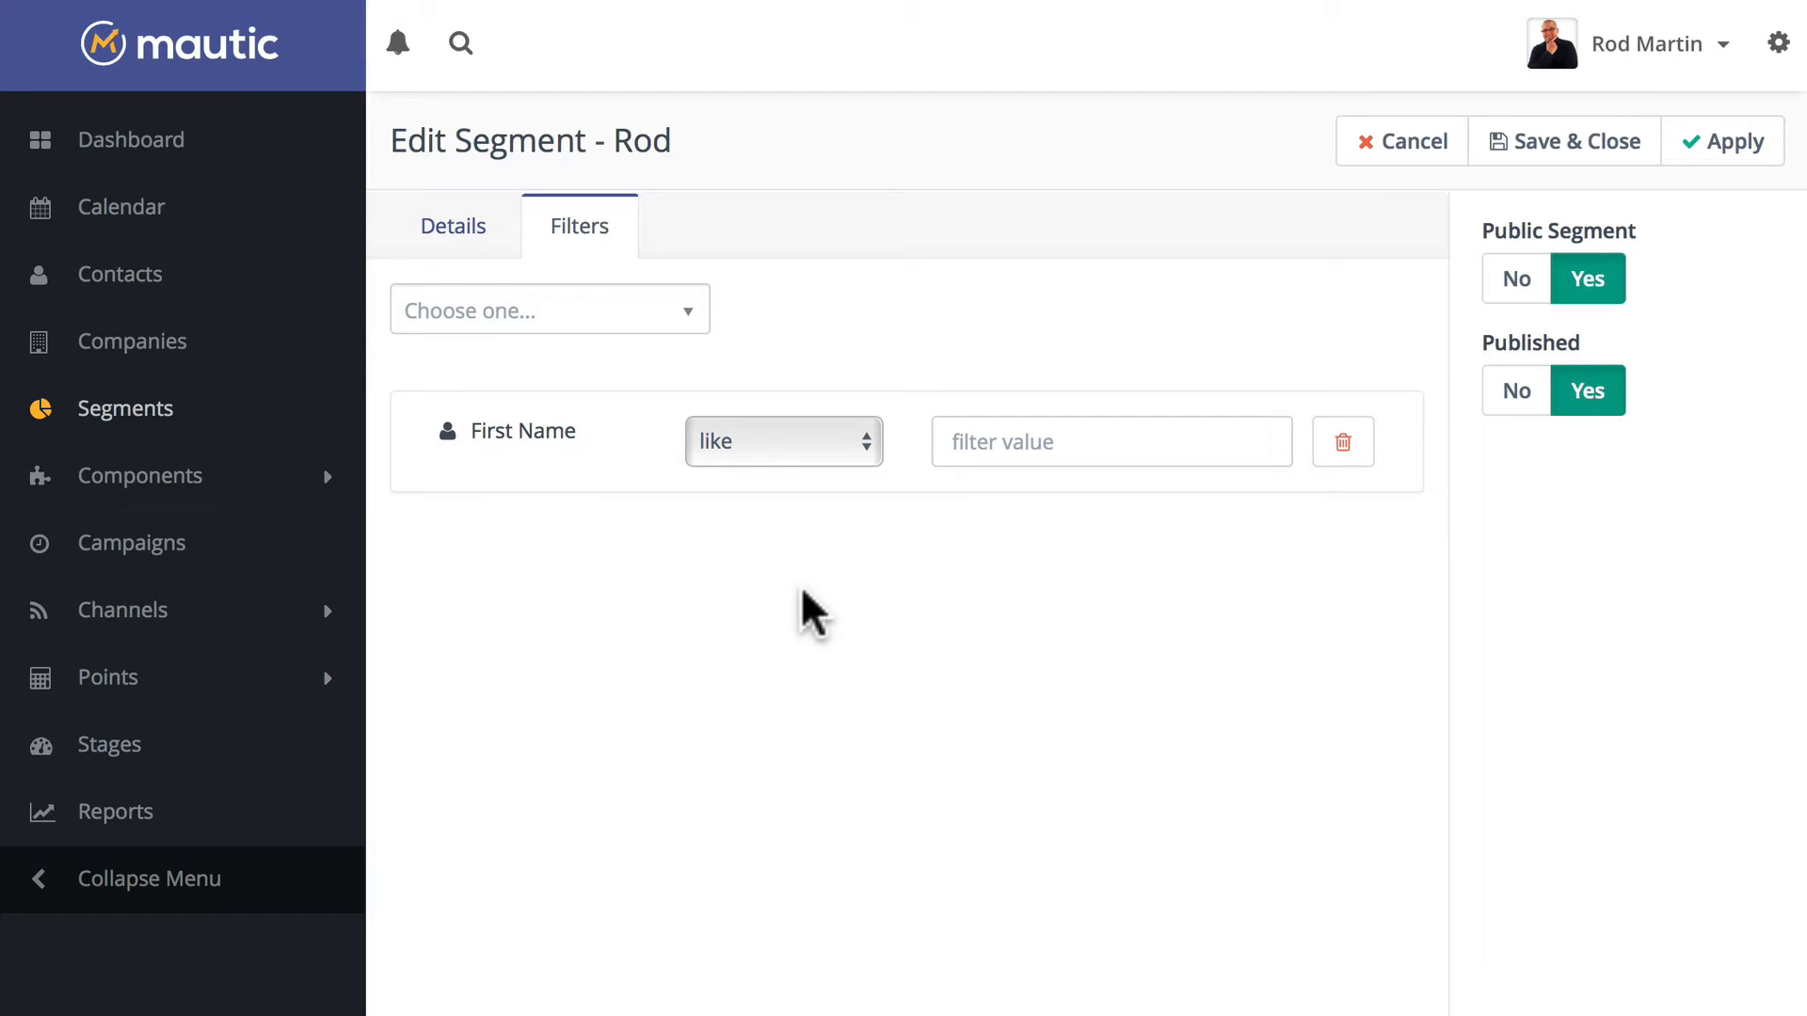
mouse_move(517, 430)
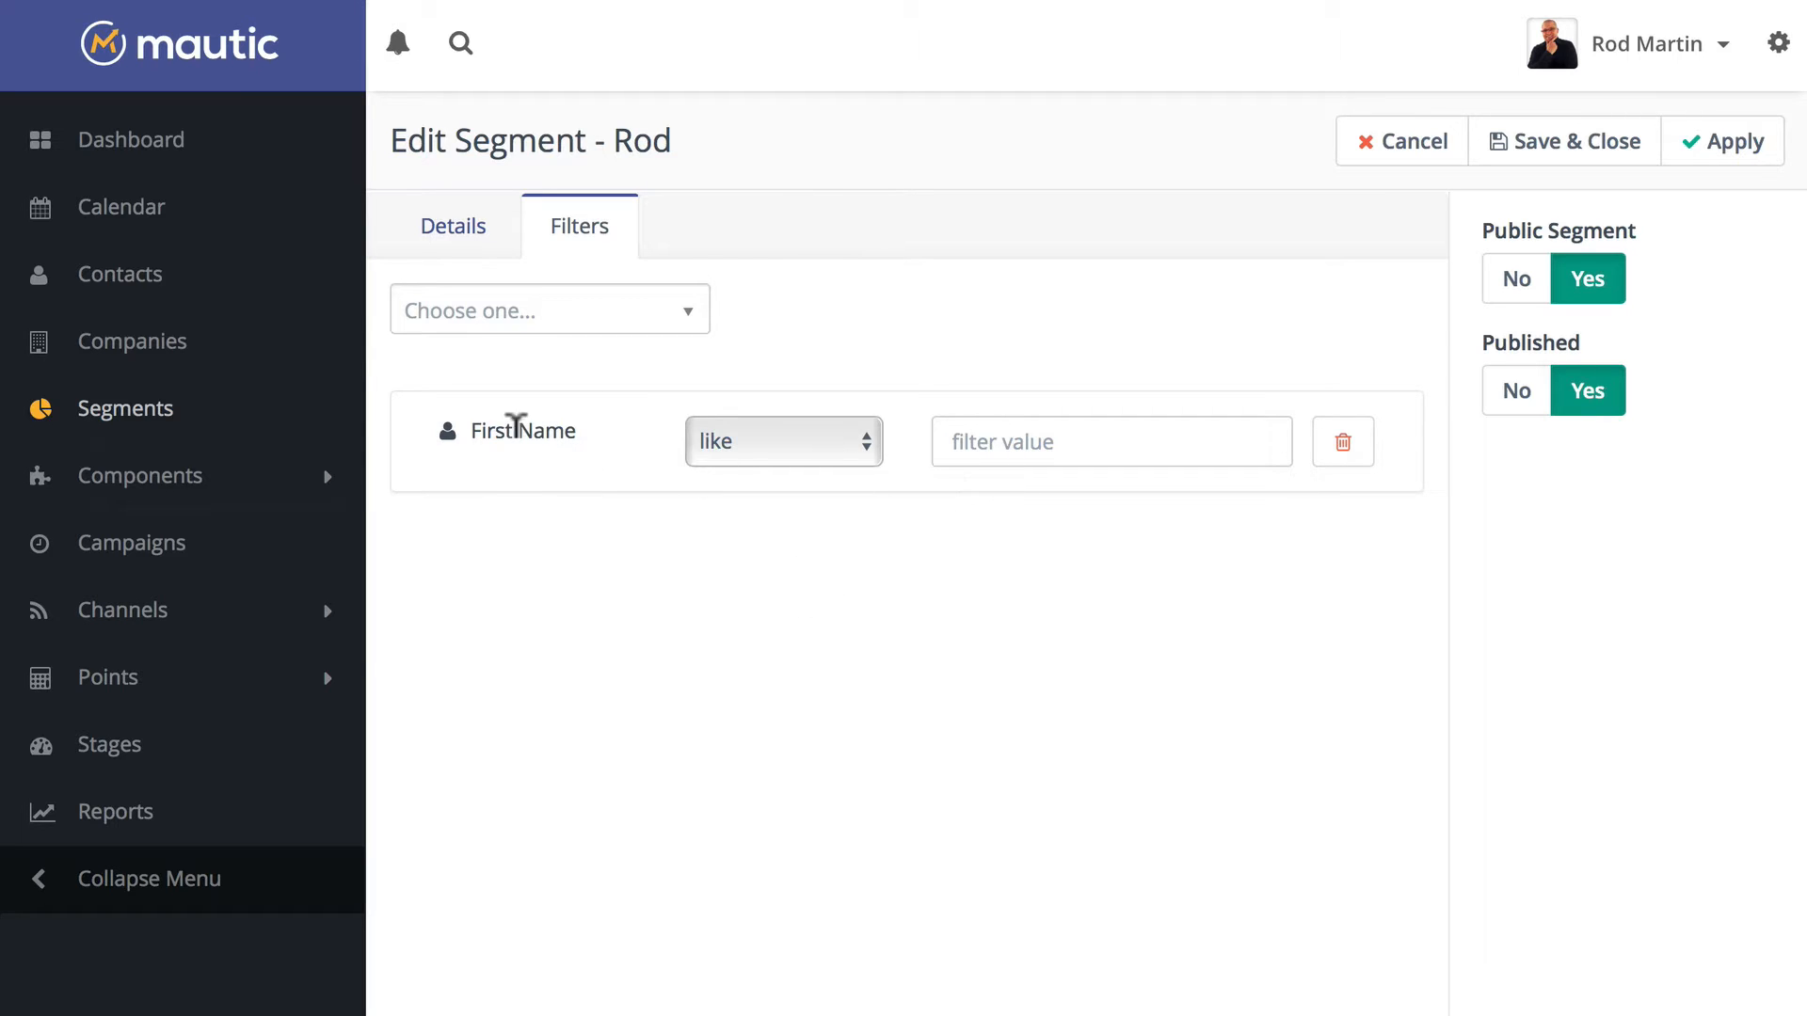
type("Rod")
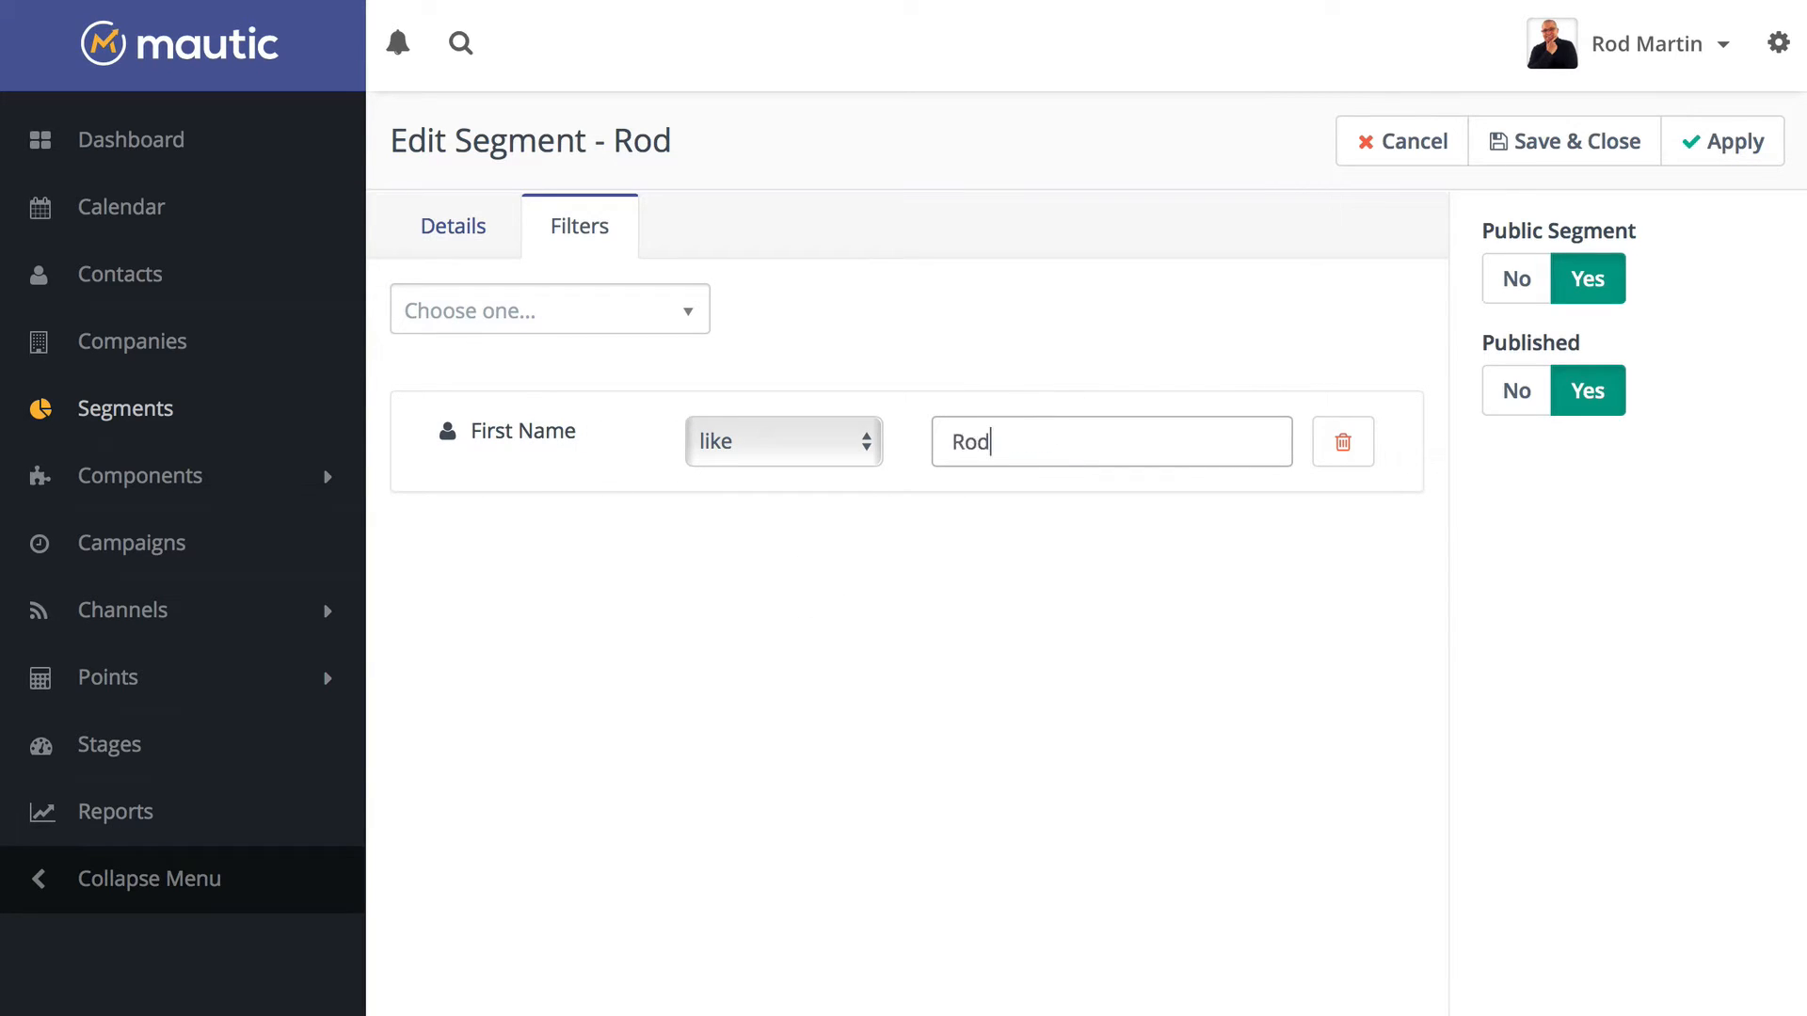
left_click(1563, 141)
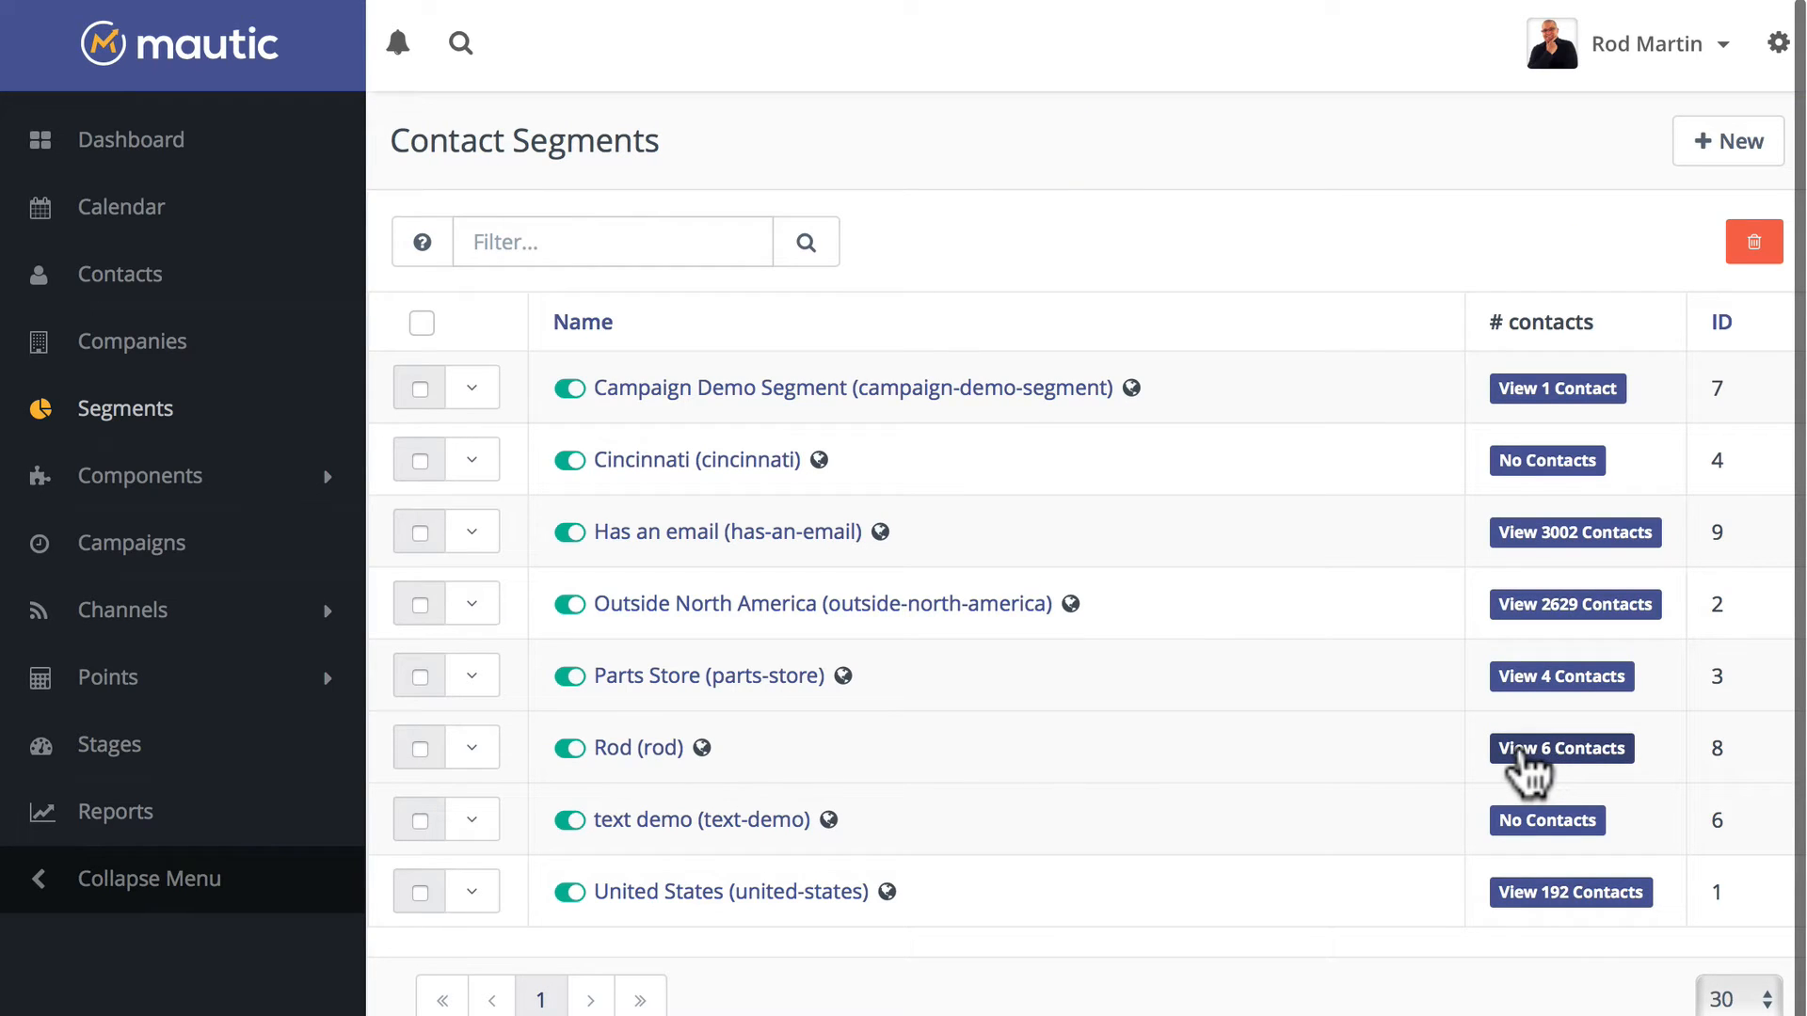
left_click(1560, 748)
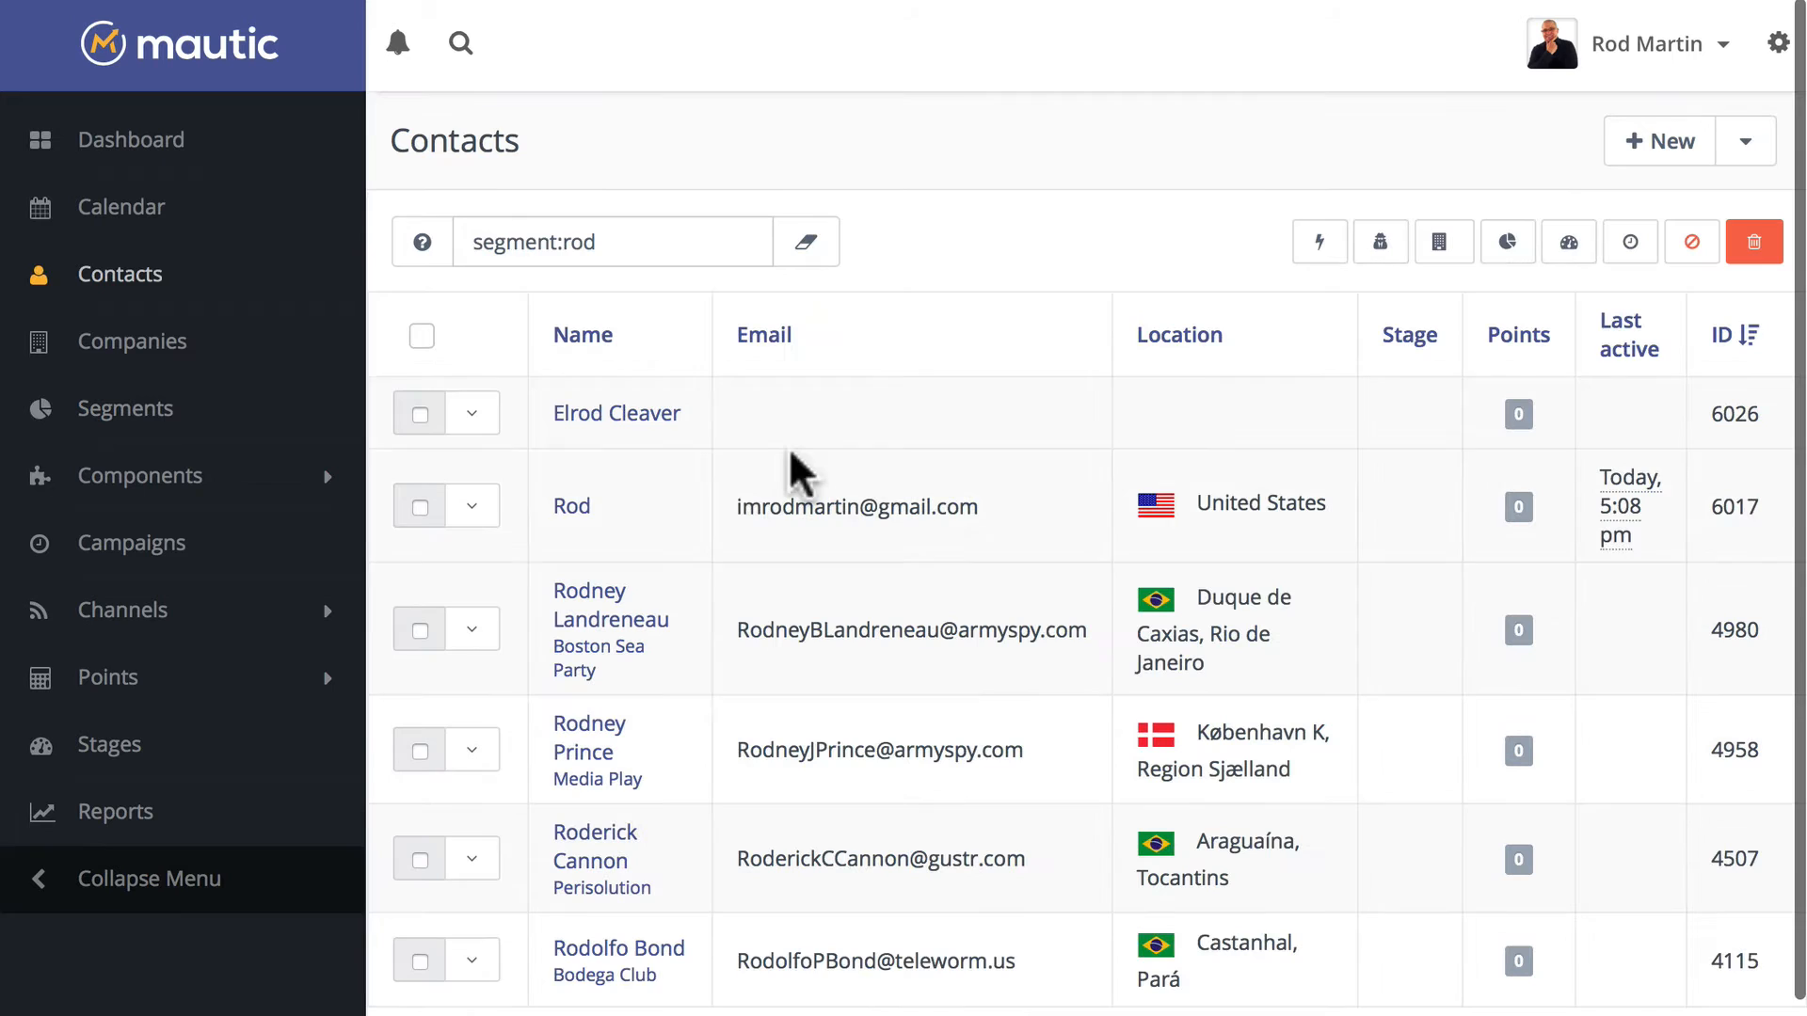
mouse_move(622, 743)
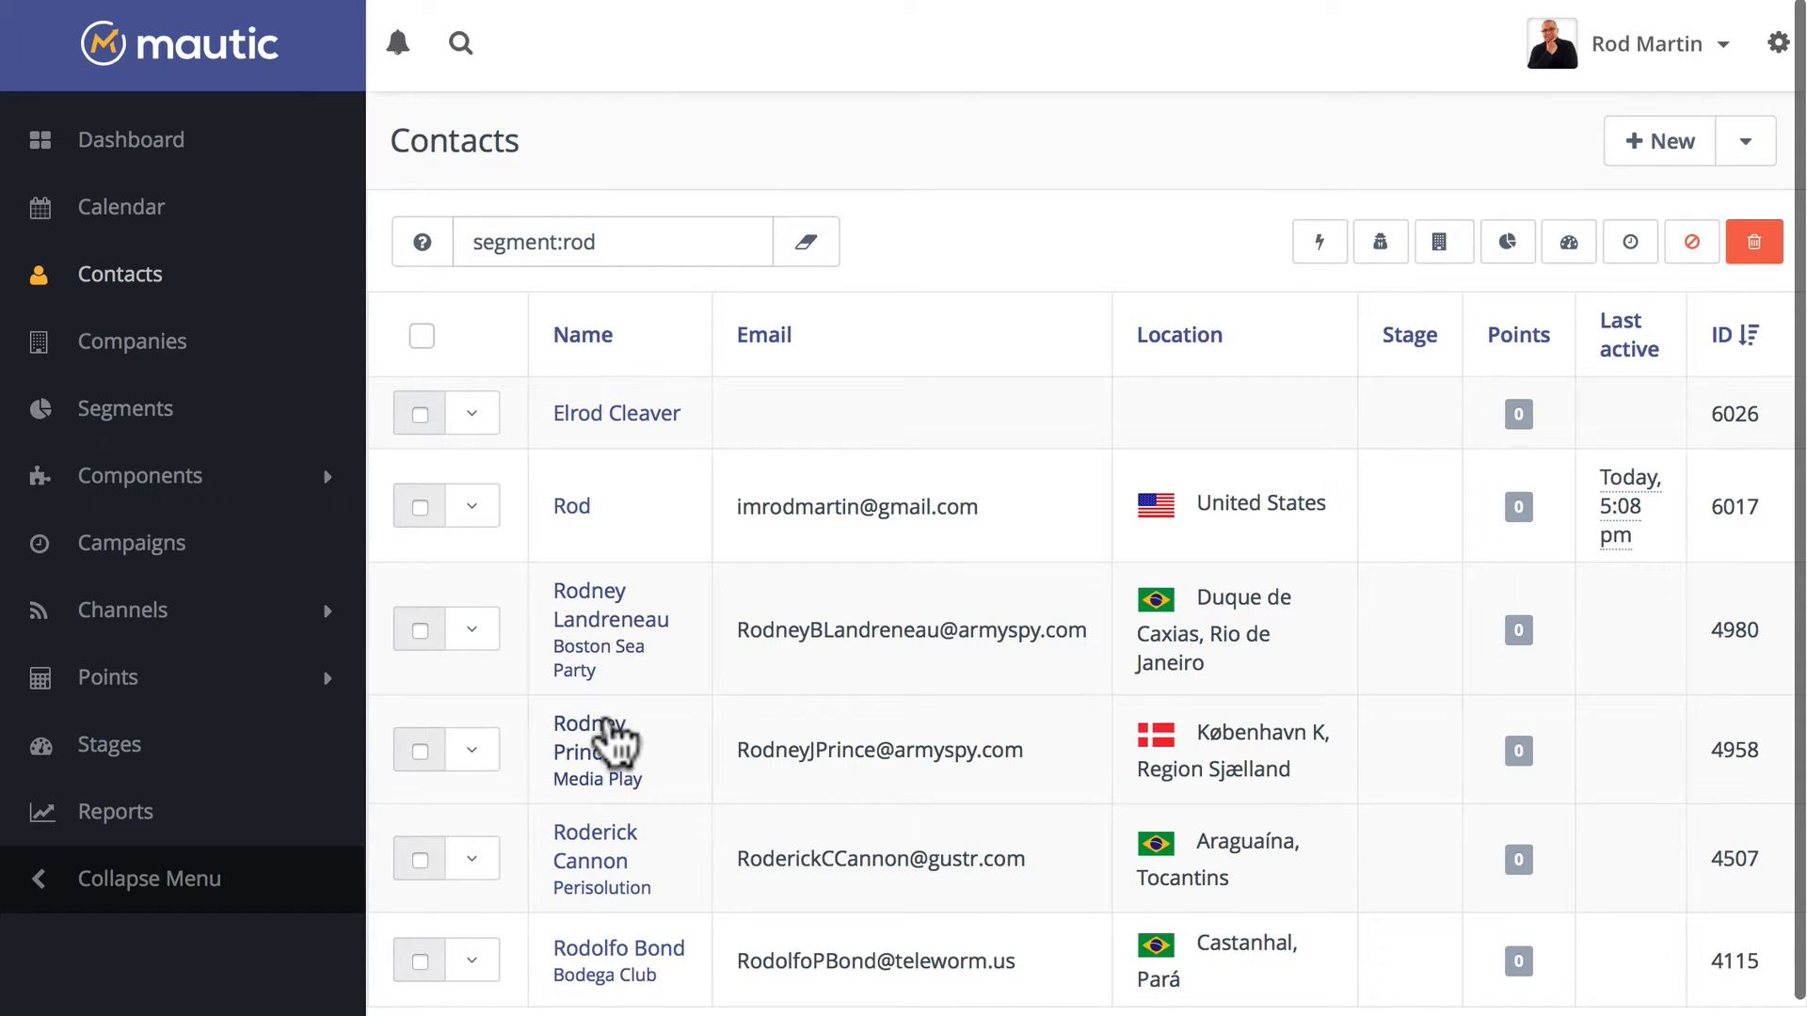
mouse_move(631, 981)
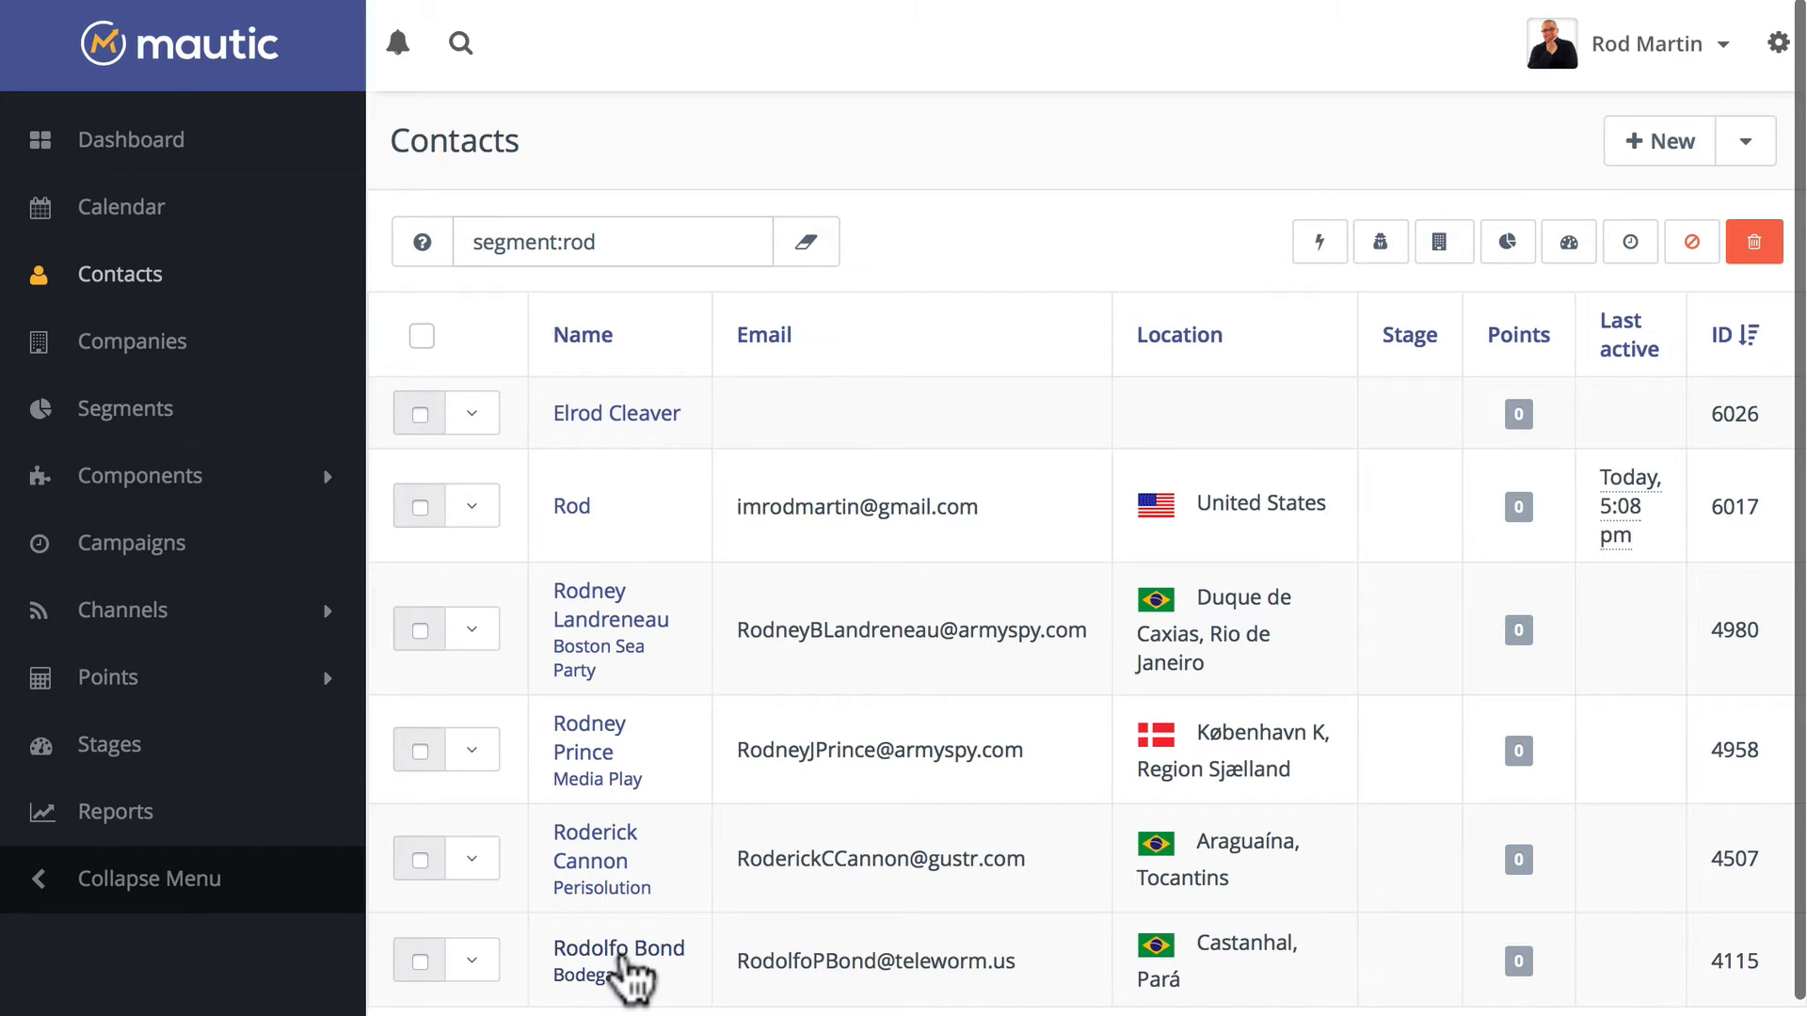
mouse_move(591, 518)
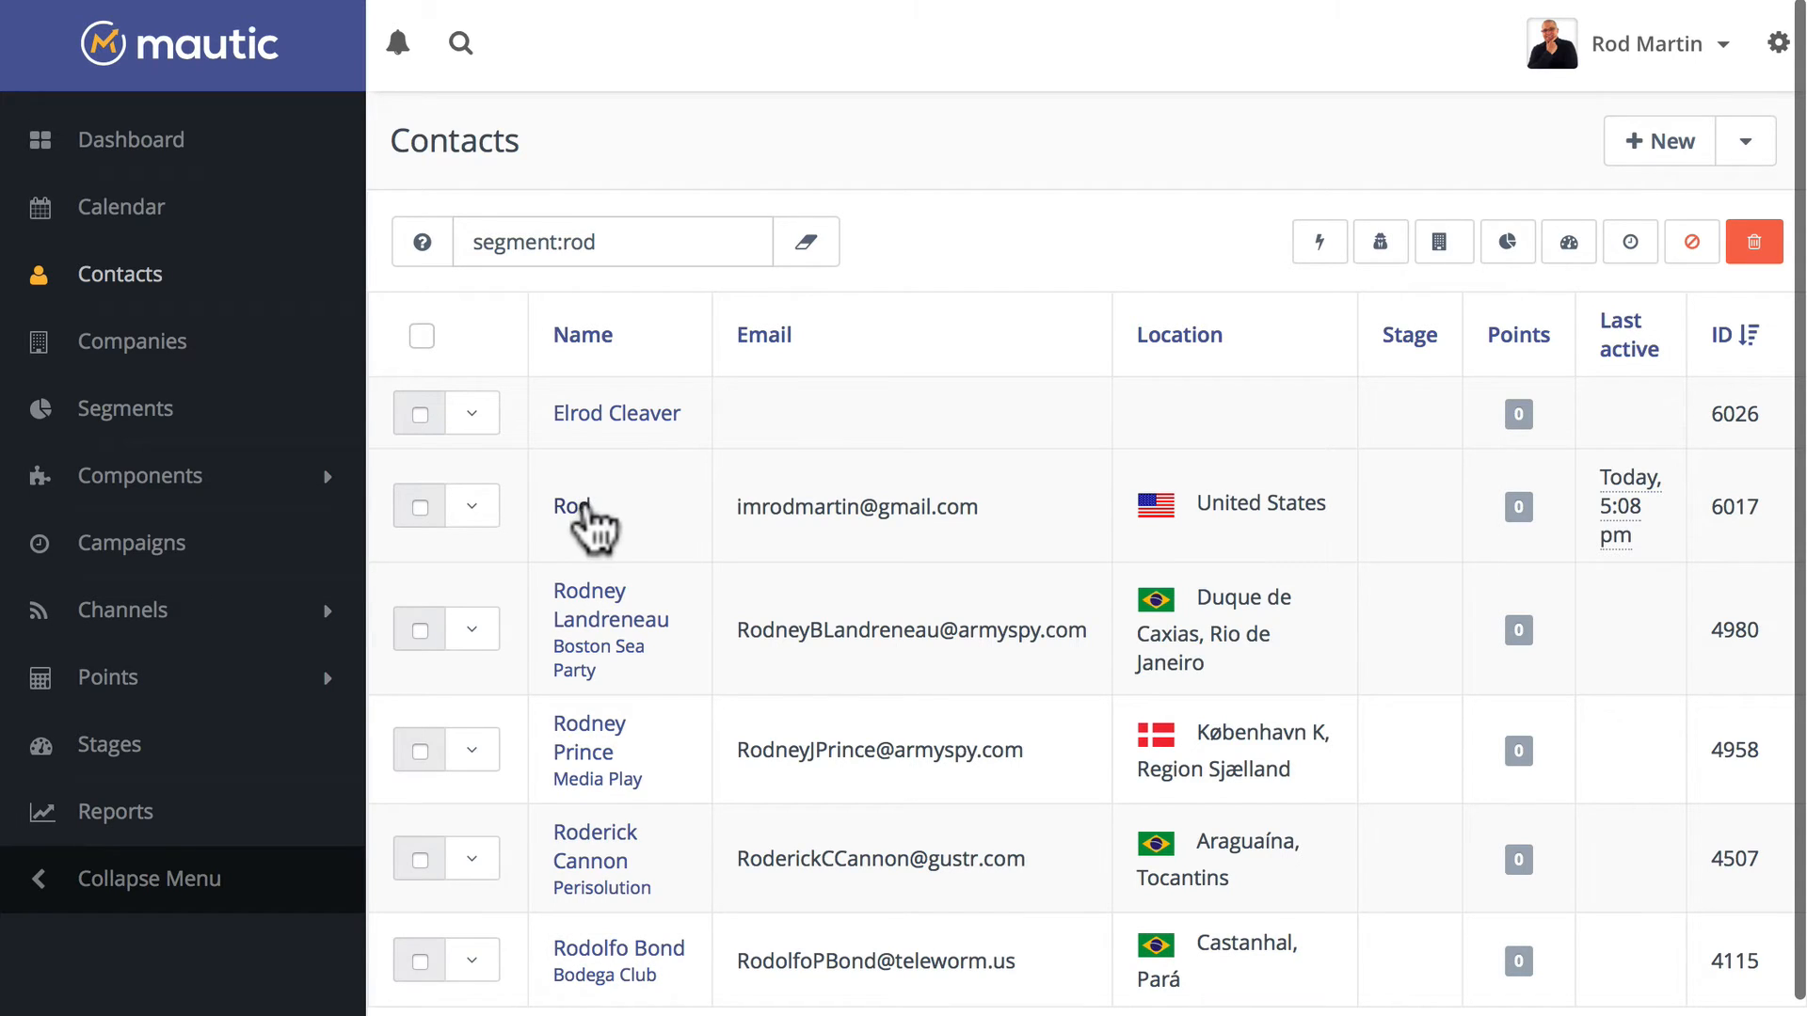
mouse_move(251, 446)
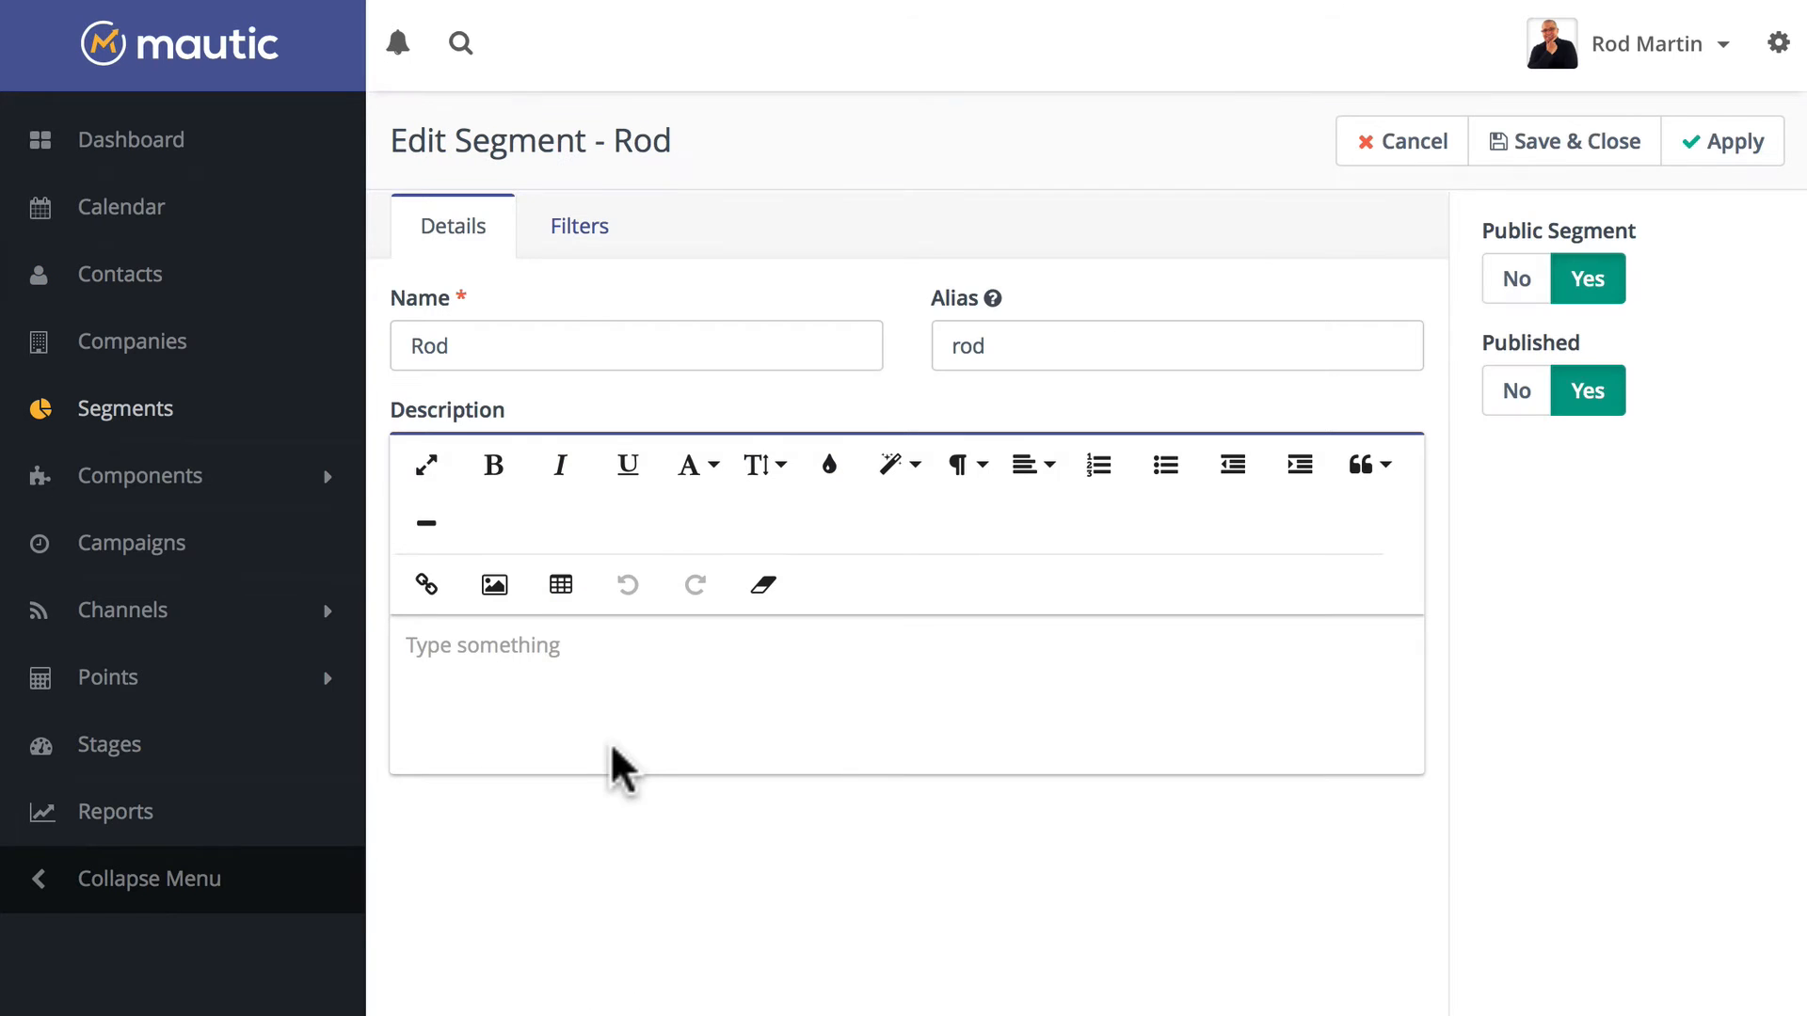
Change the First Name filter to 'Rod%', save (5 contacts), and reopen the segment.
left_click(579, 224)
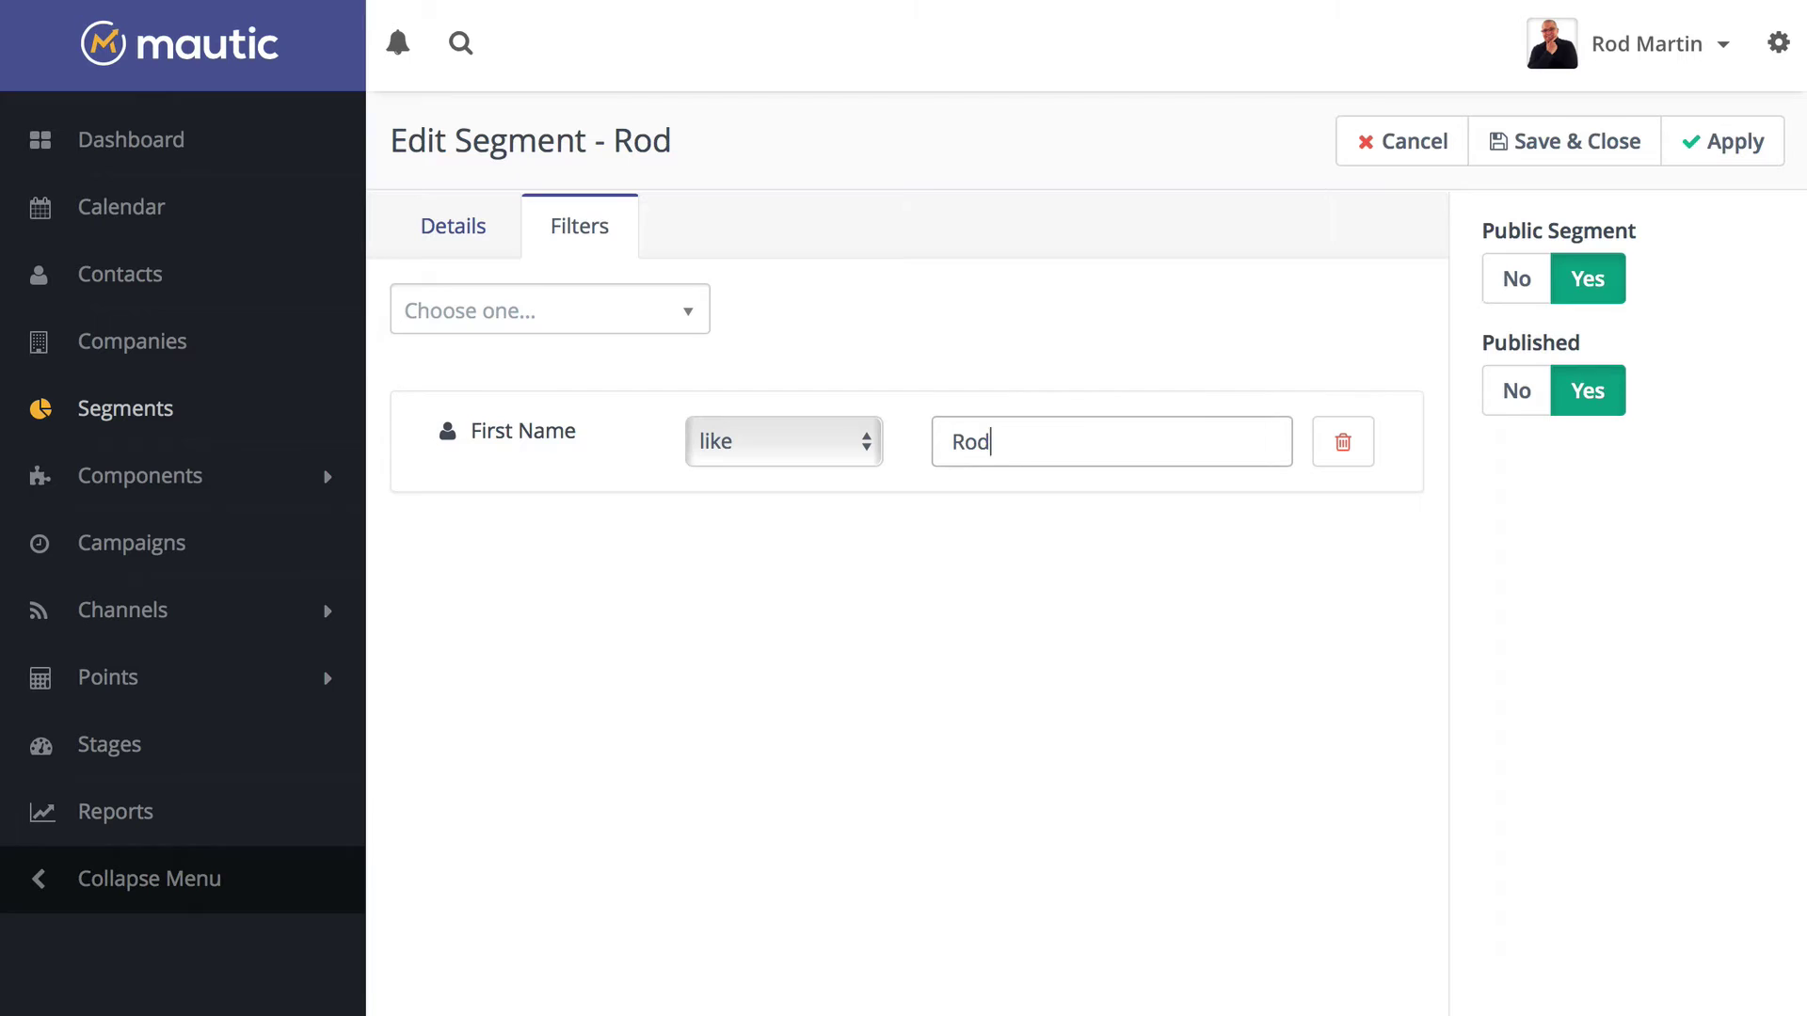
type("%")
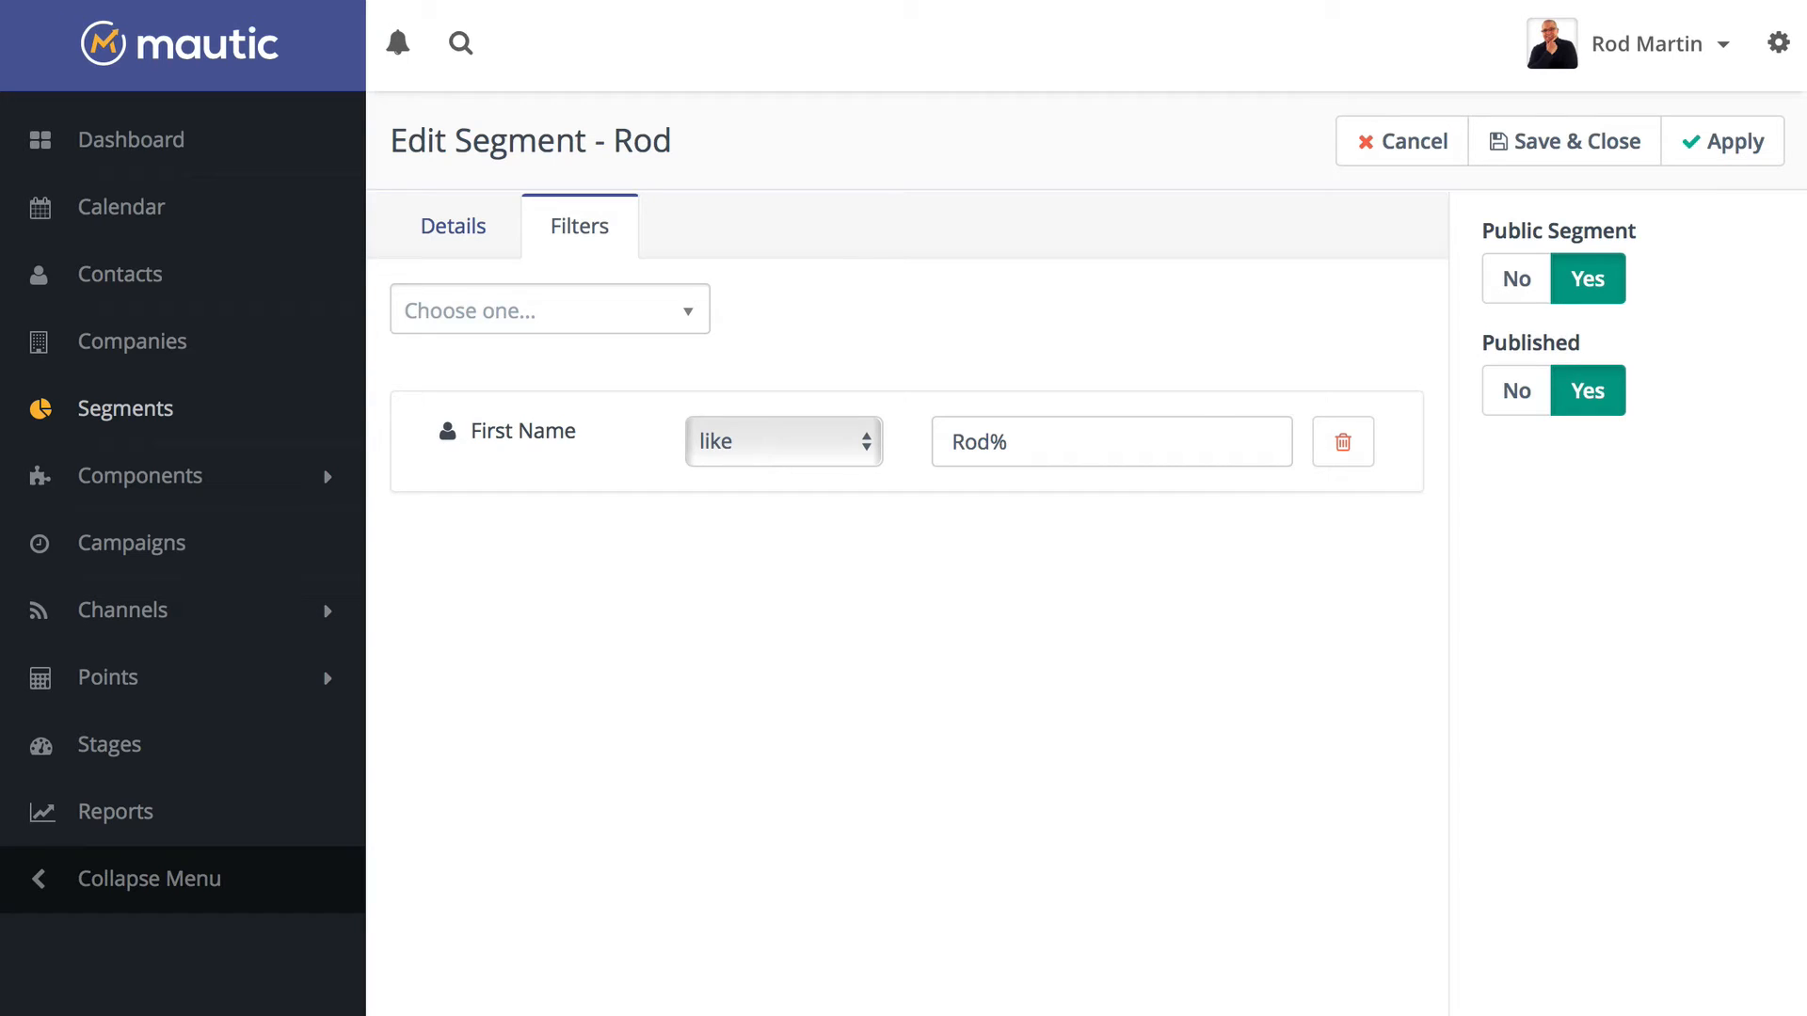
mouse_move(1564, 140)
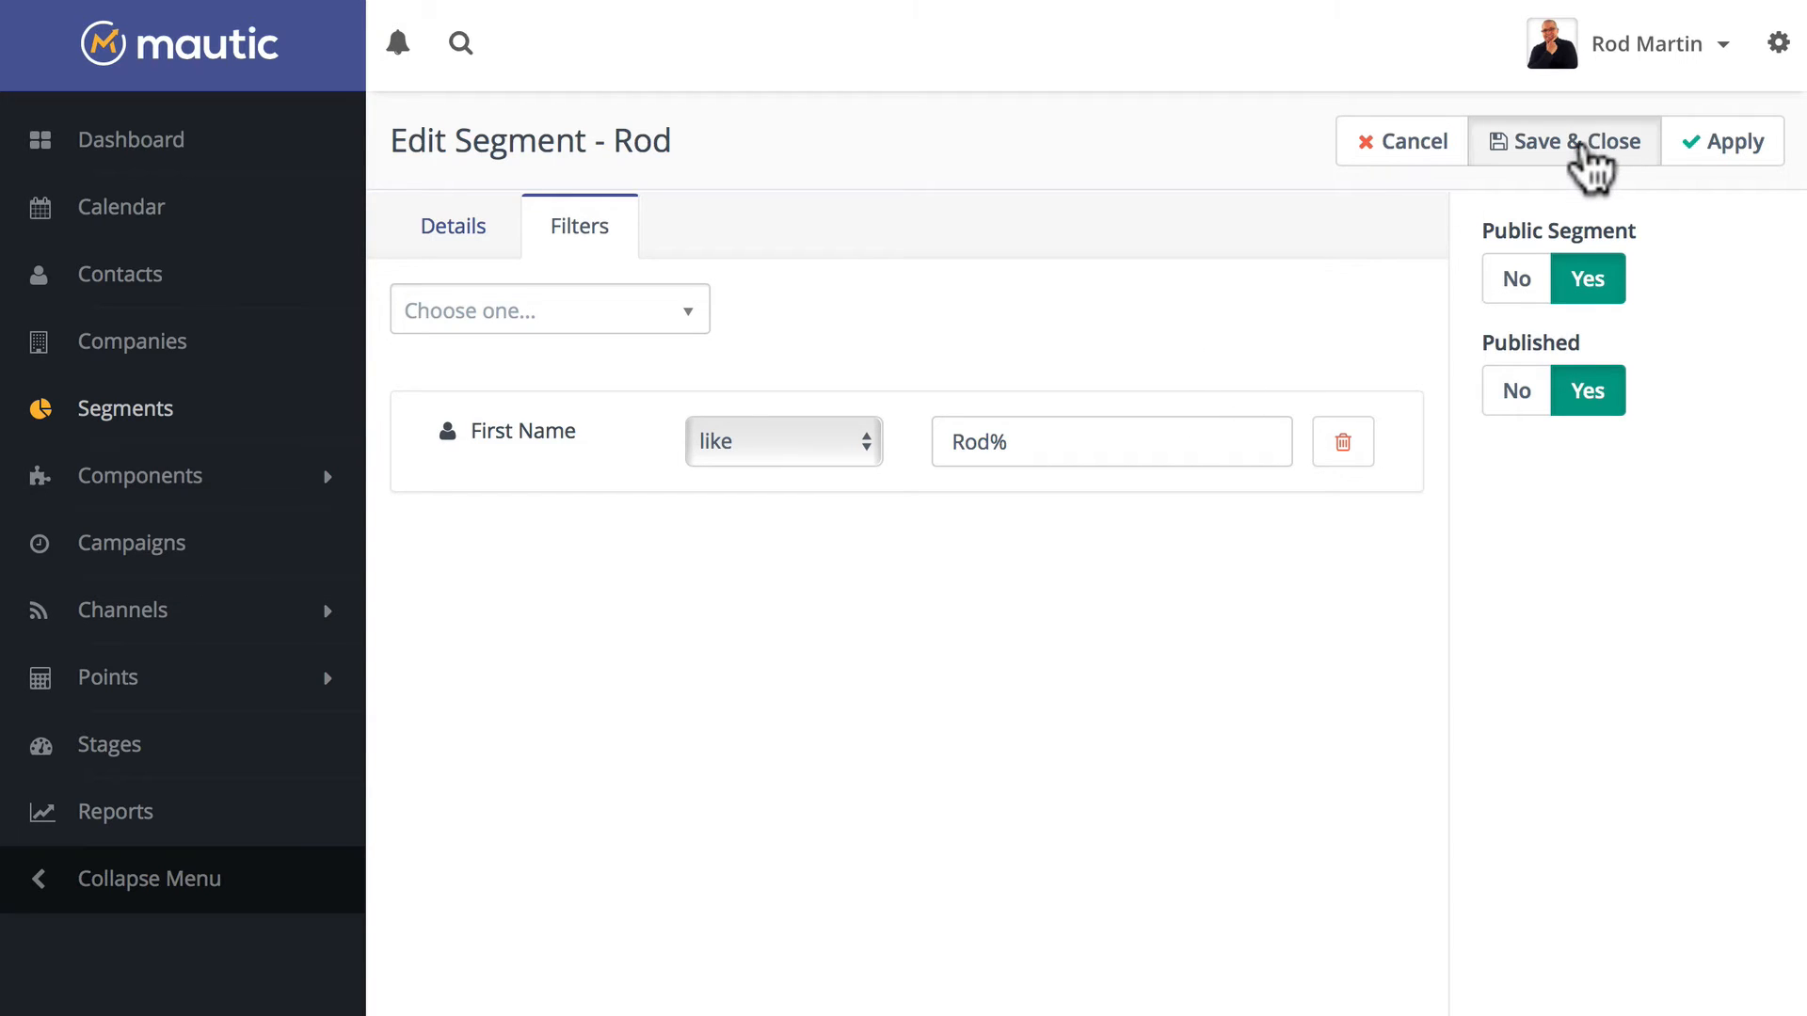
left_click(1564, 140)
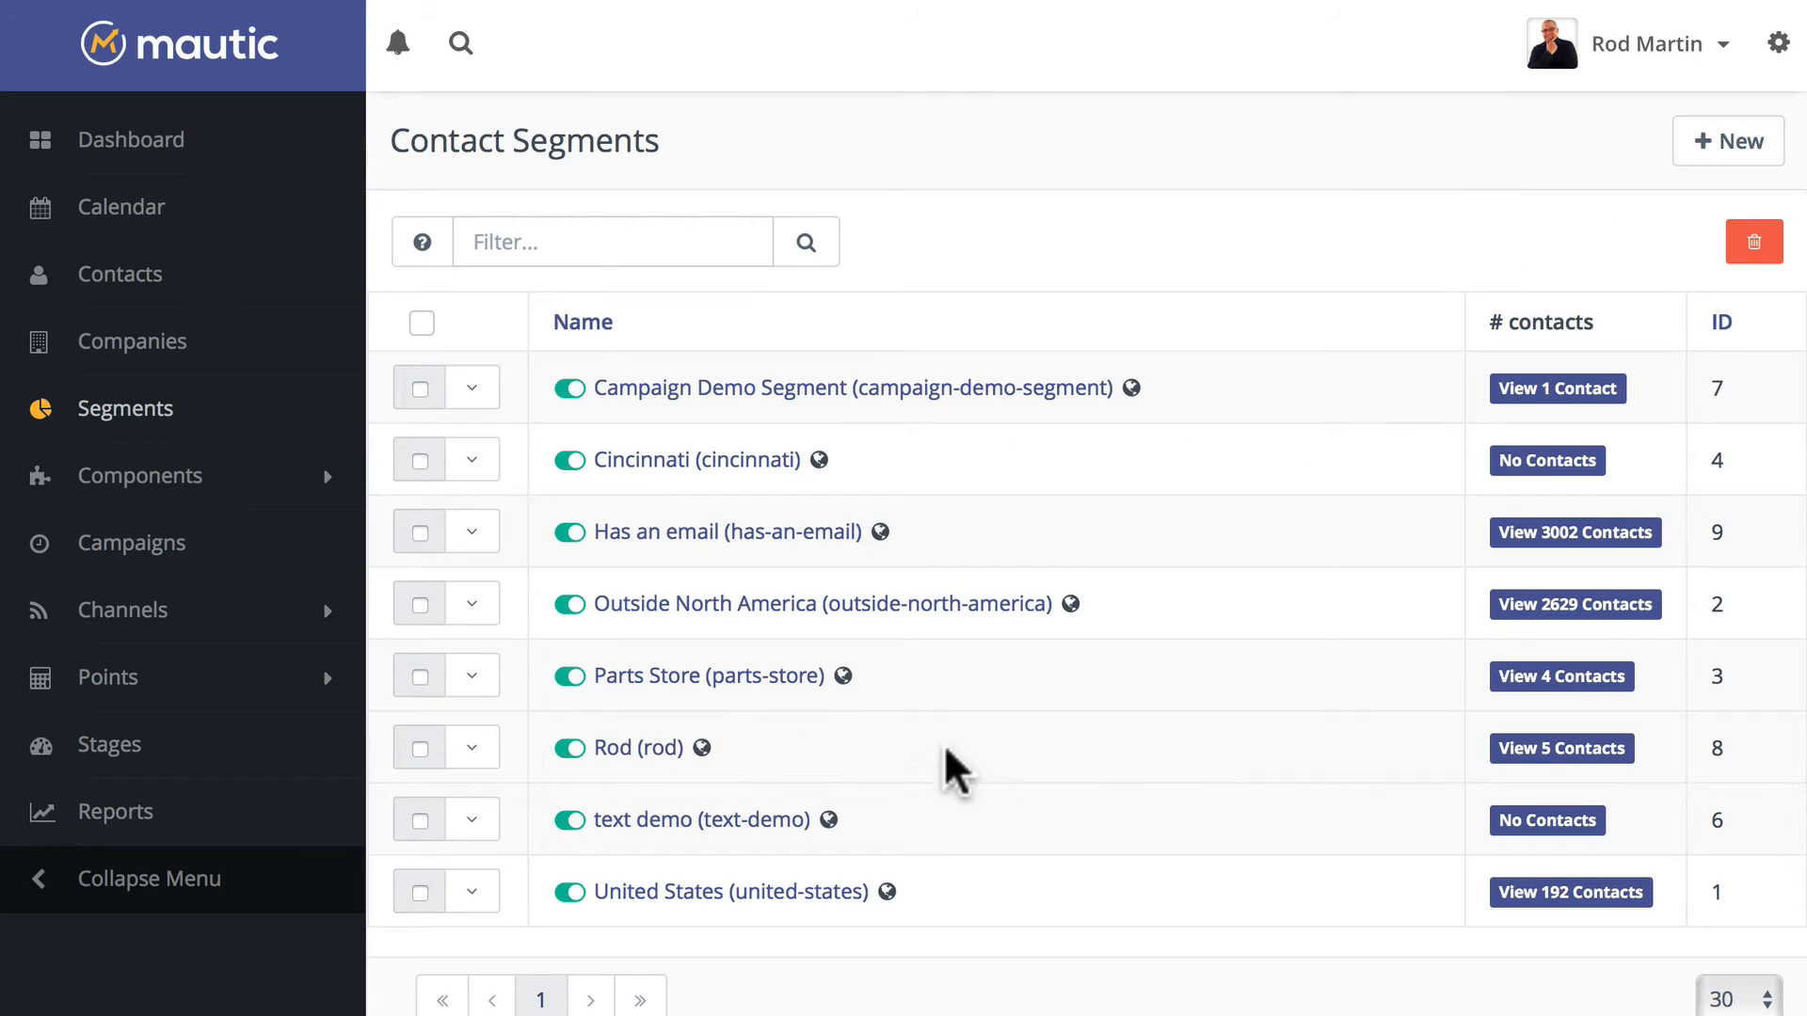
left_click(1560, 748)
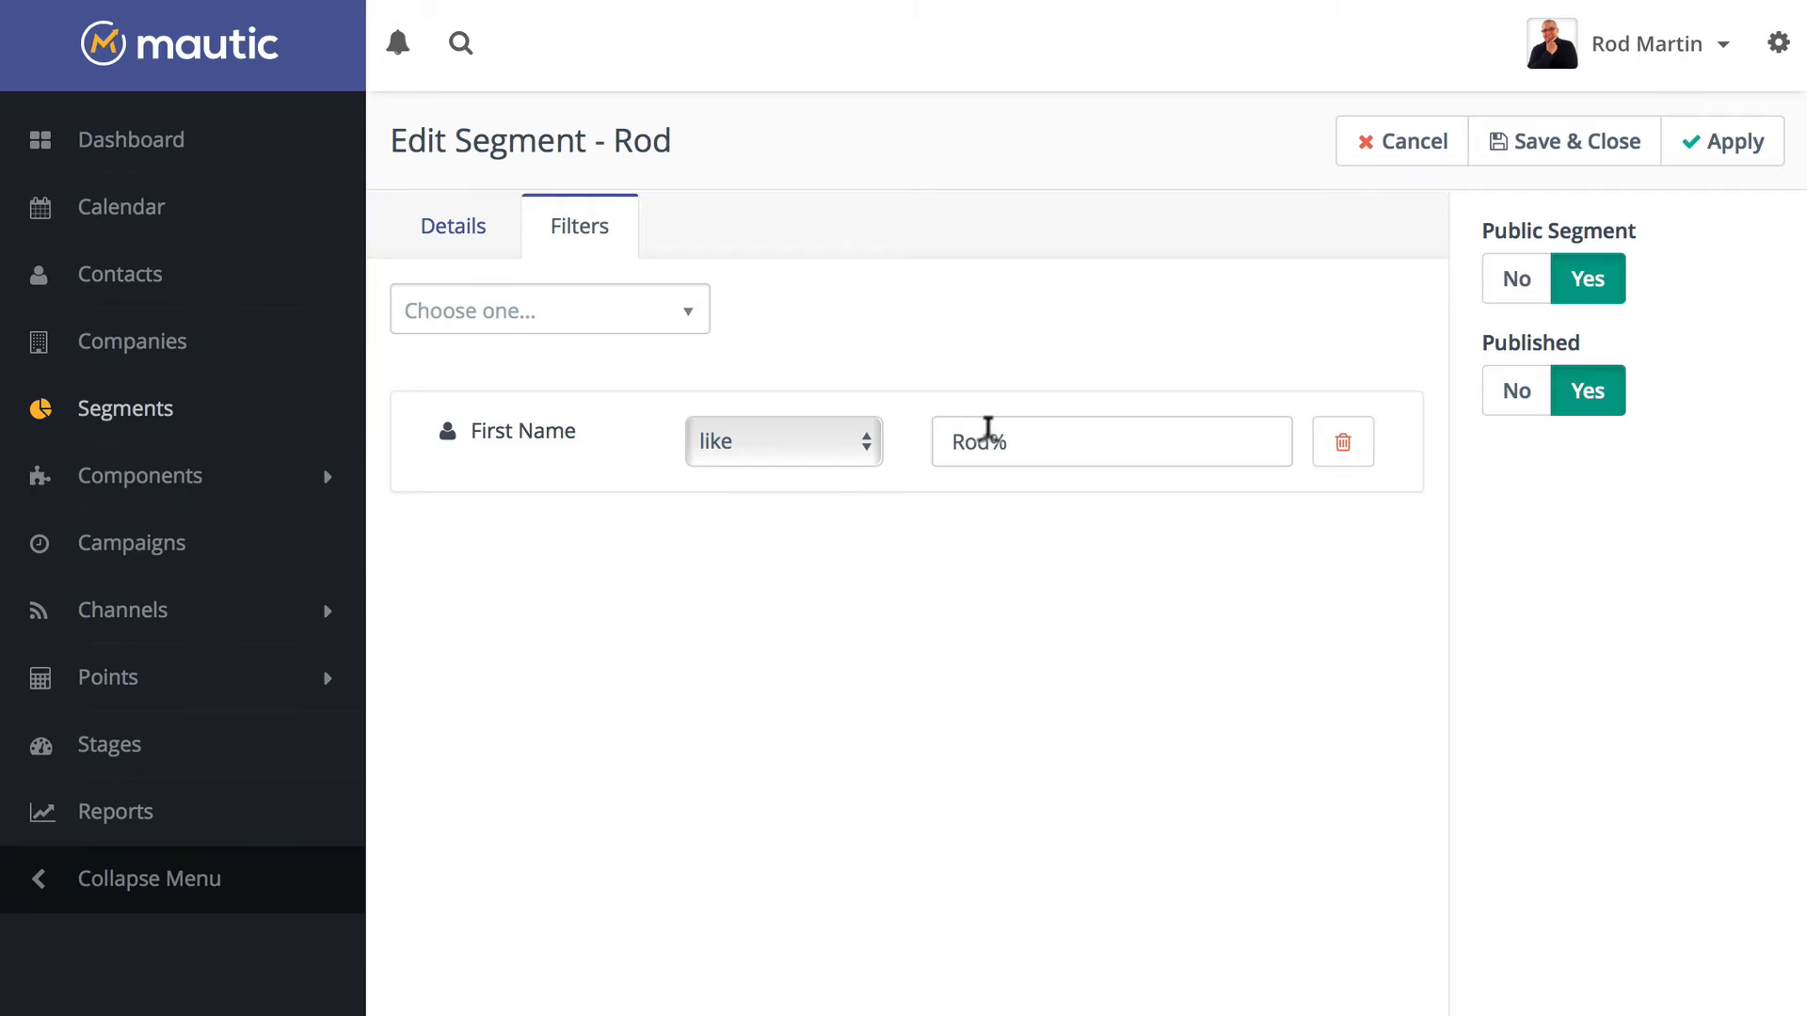
Change the filter to 'Rodn%', save, and view the 2 matching contacts.
type("n")
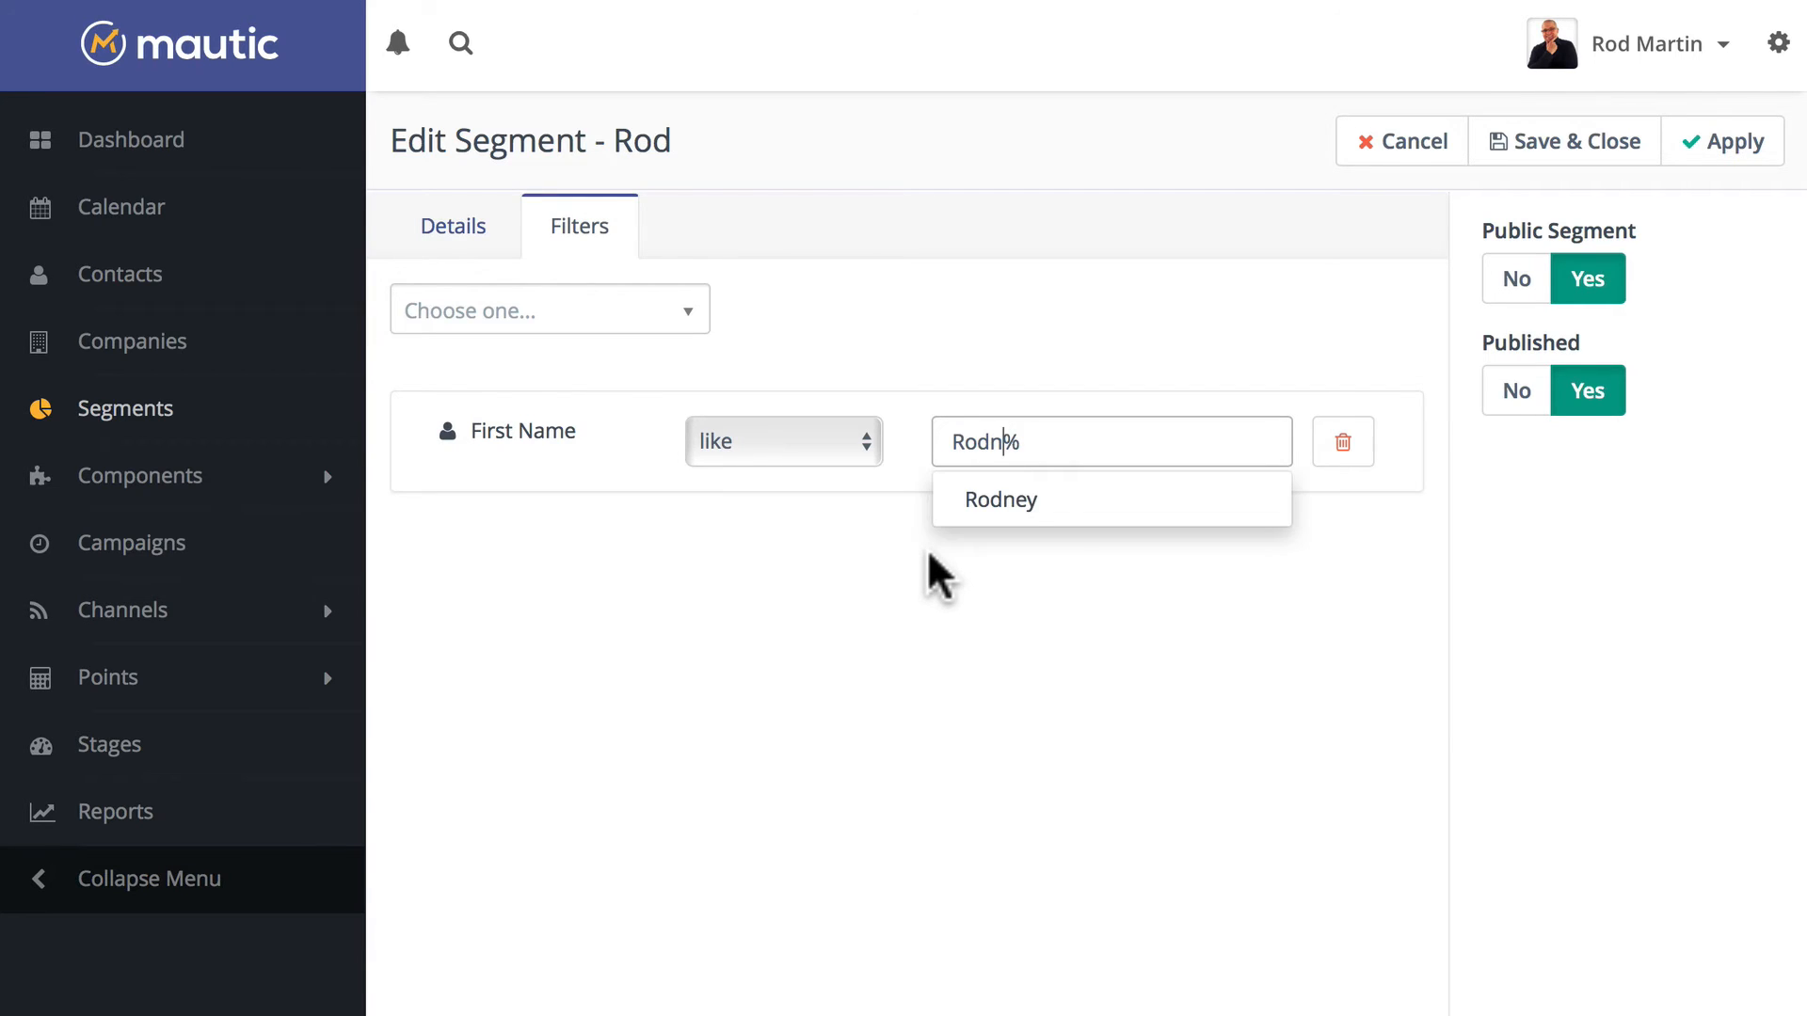
left_click(799, 587)
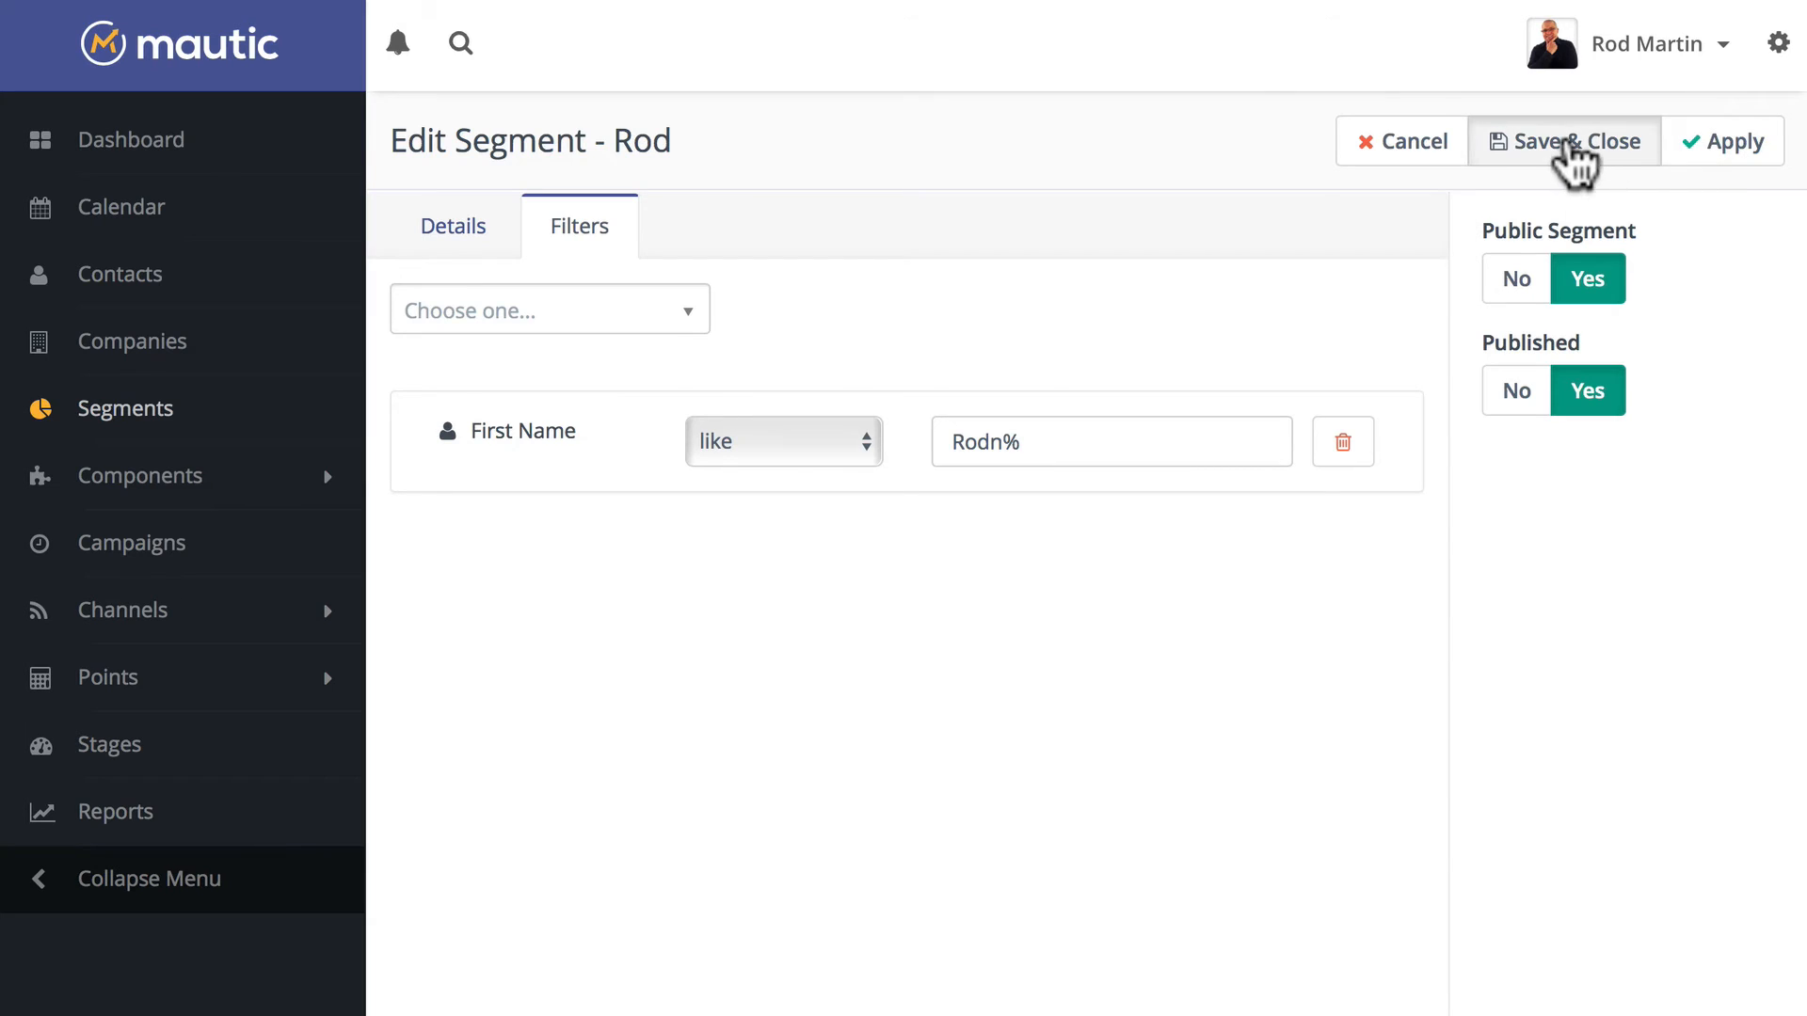
left_click(1564, 140)
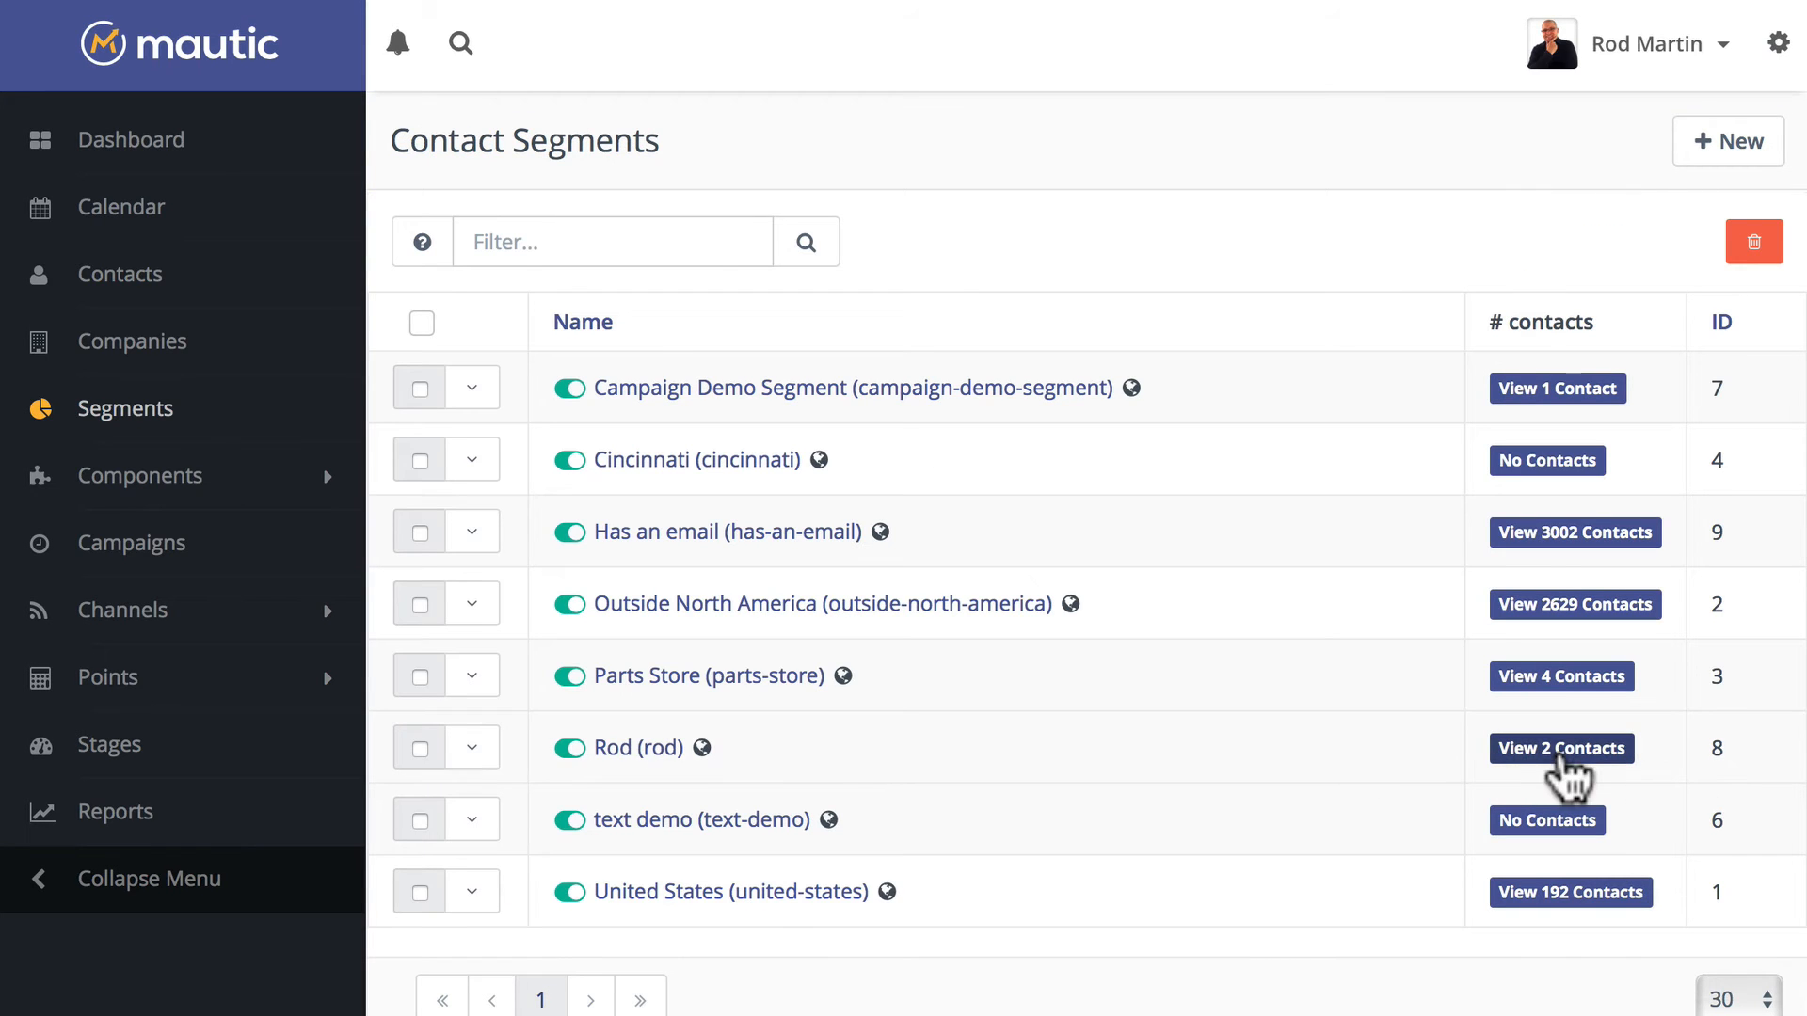
left_click(1560, 748)
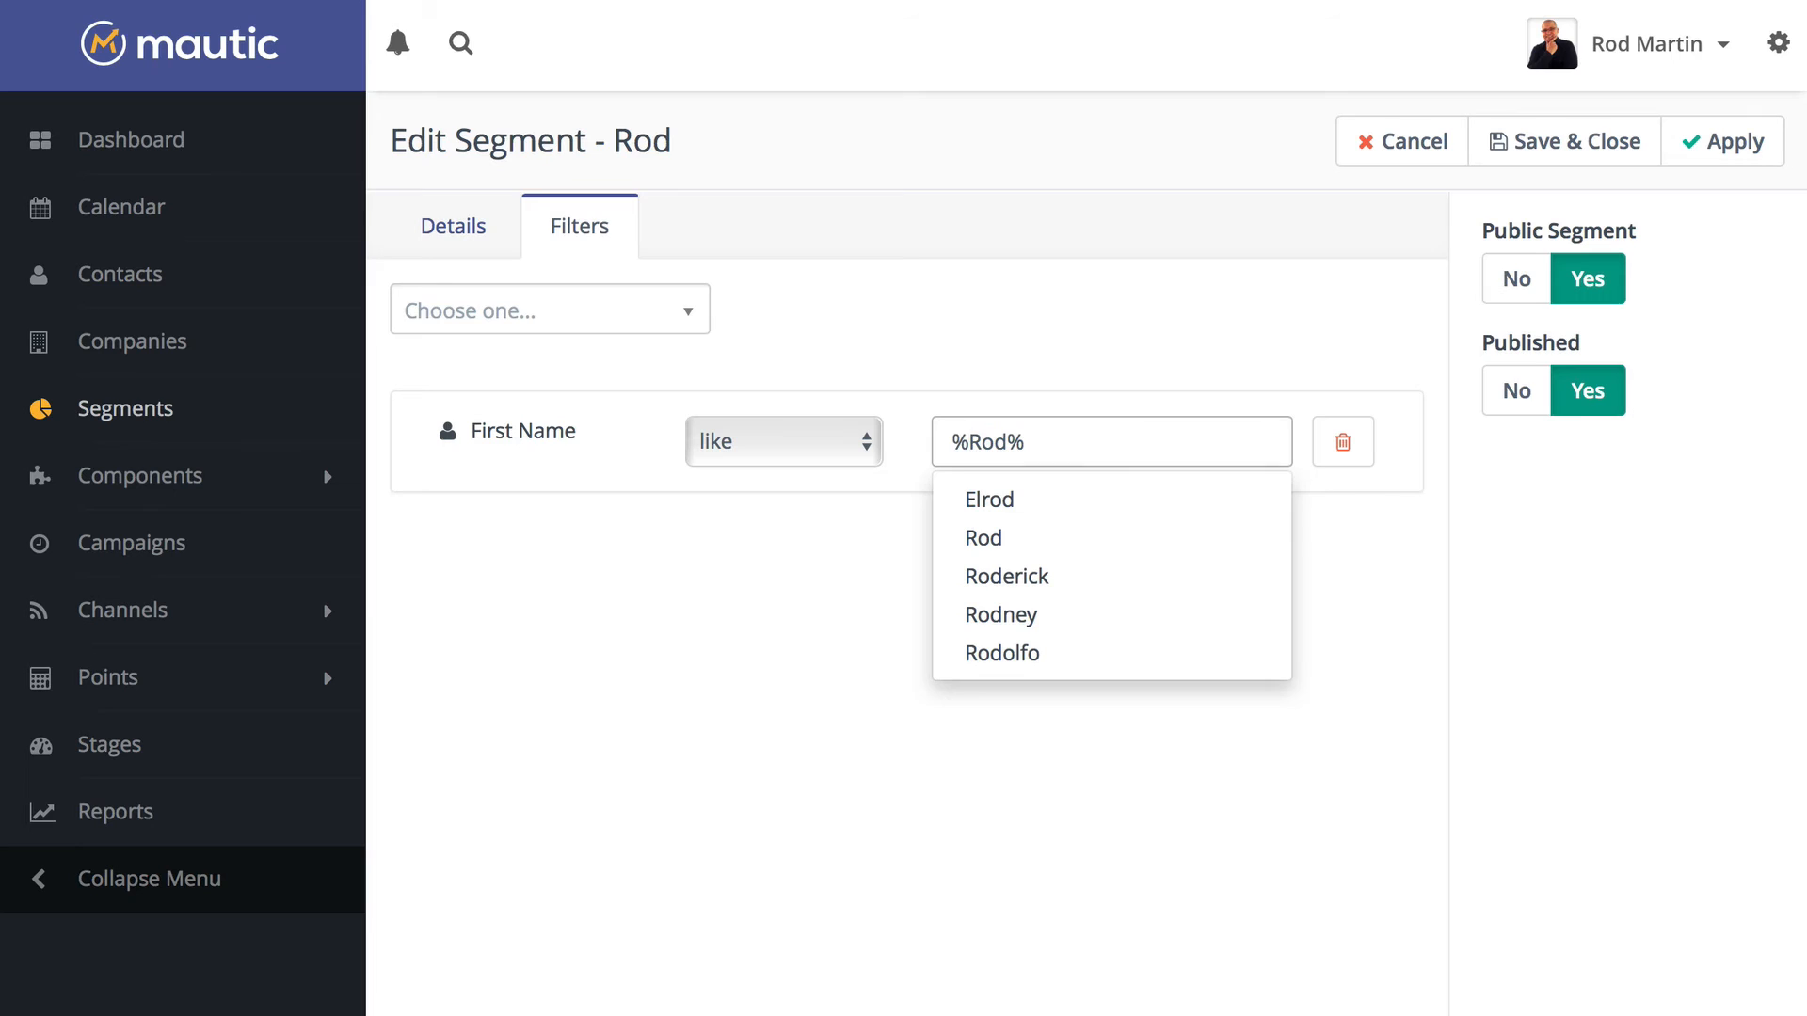
mouse_move(989, 499)
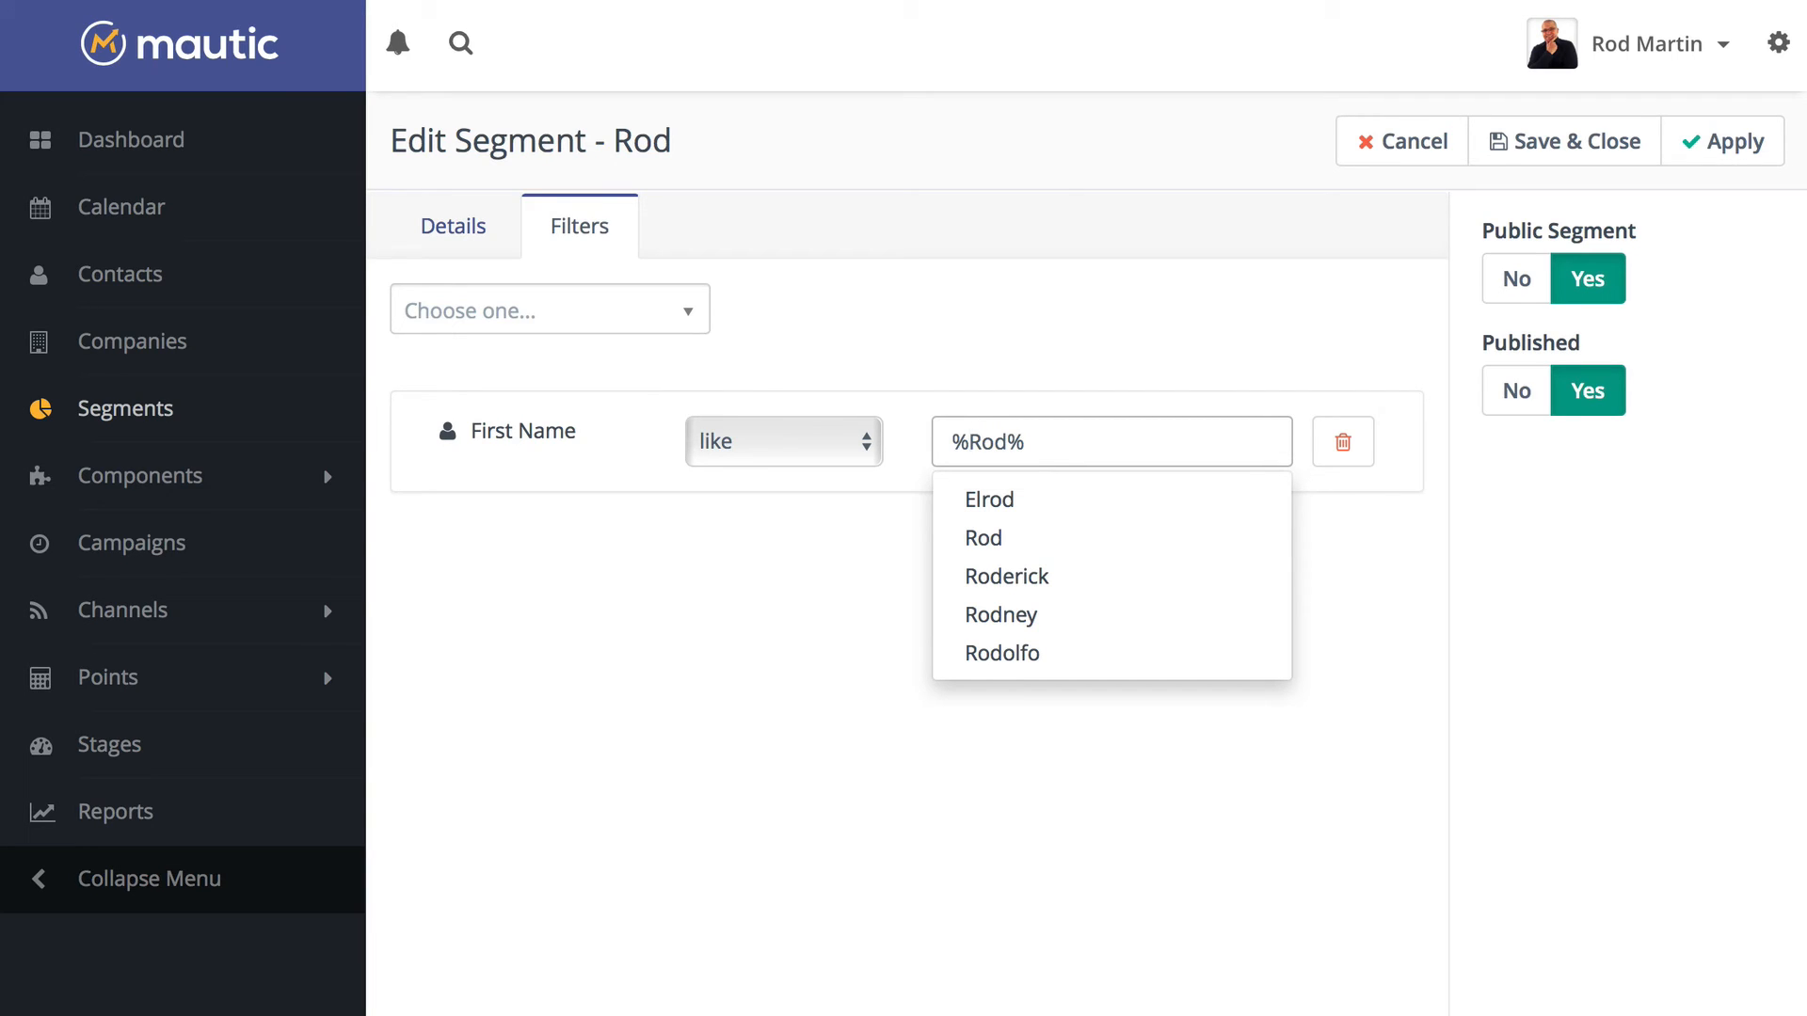
mouse_move(987, 498)
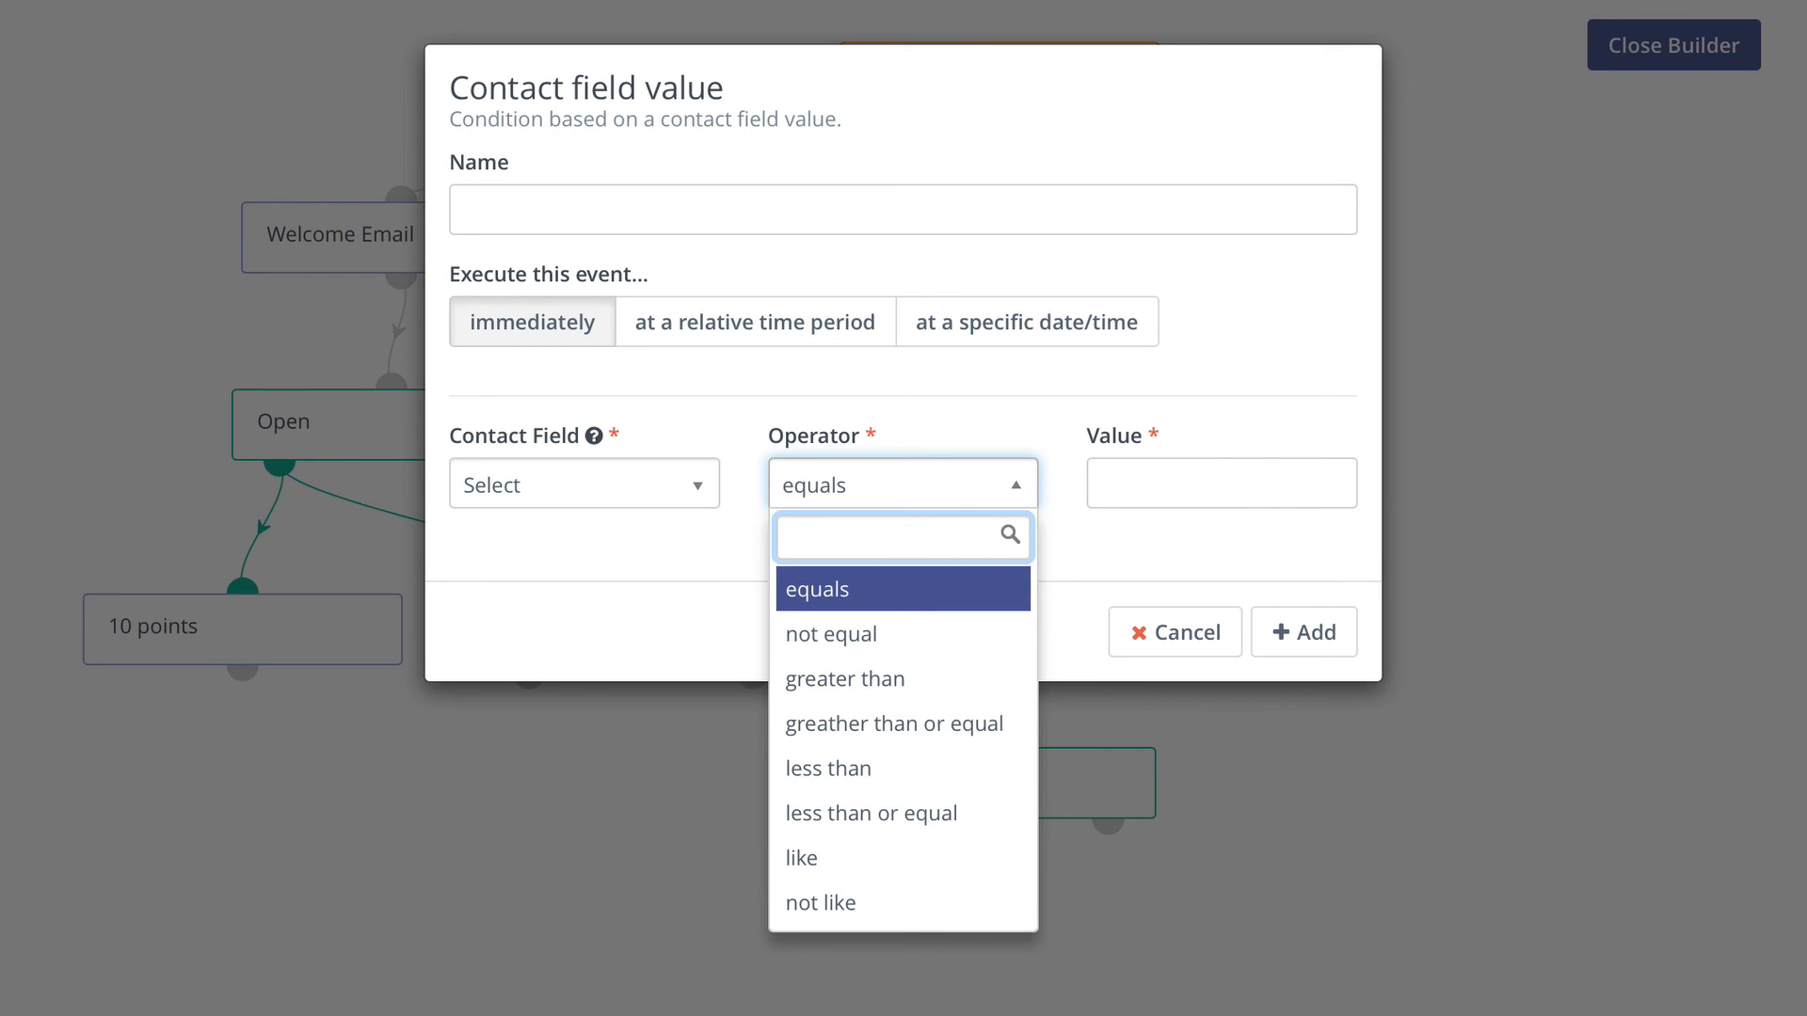
Open the Contact field value operator search to see options like 'like' and 'not like'.
left_click(898, 536)
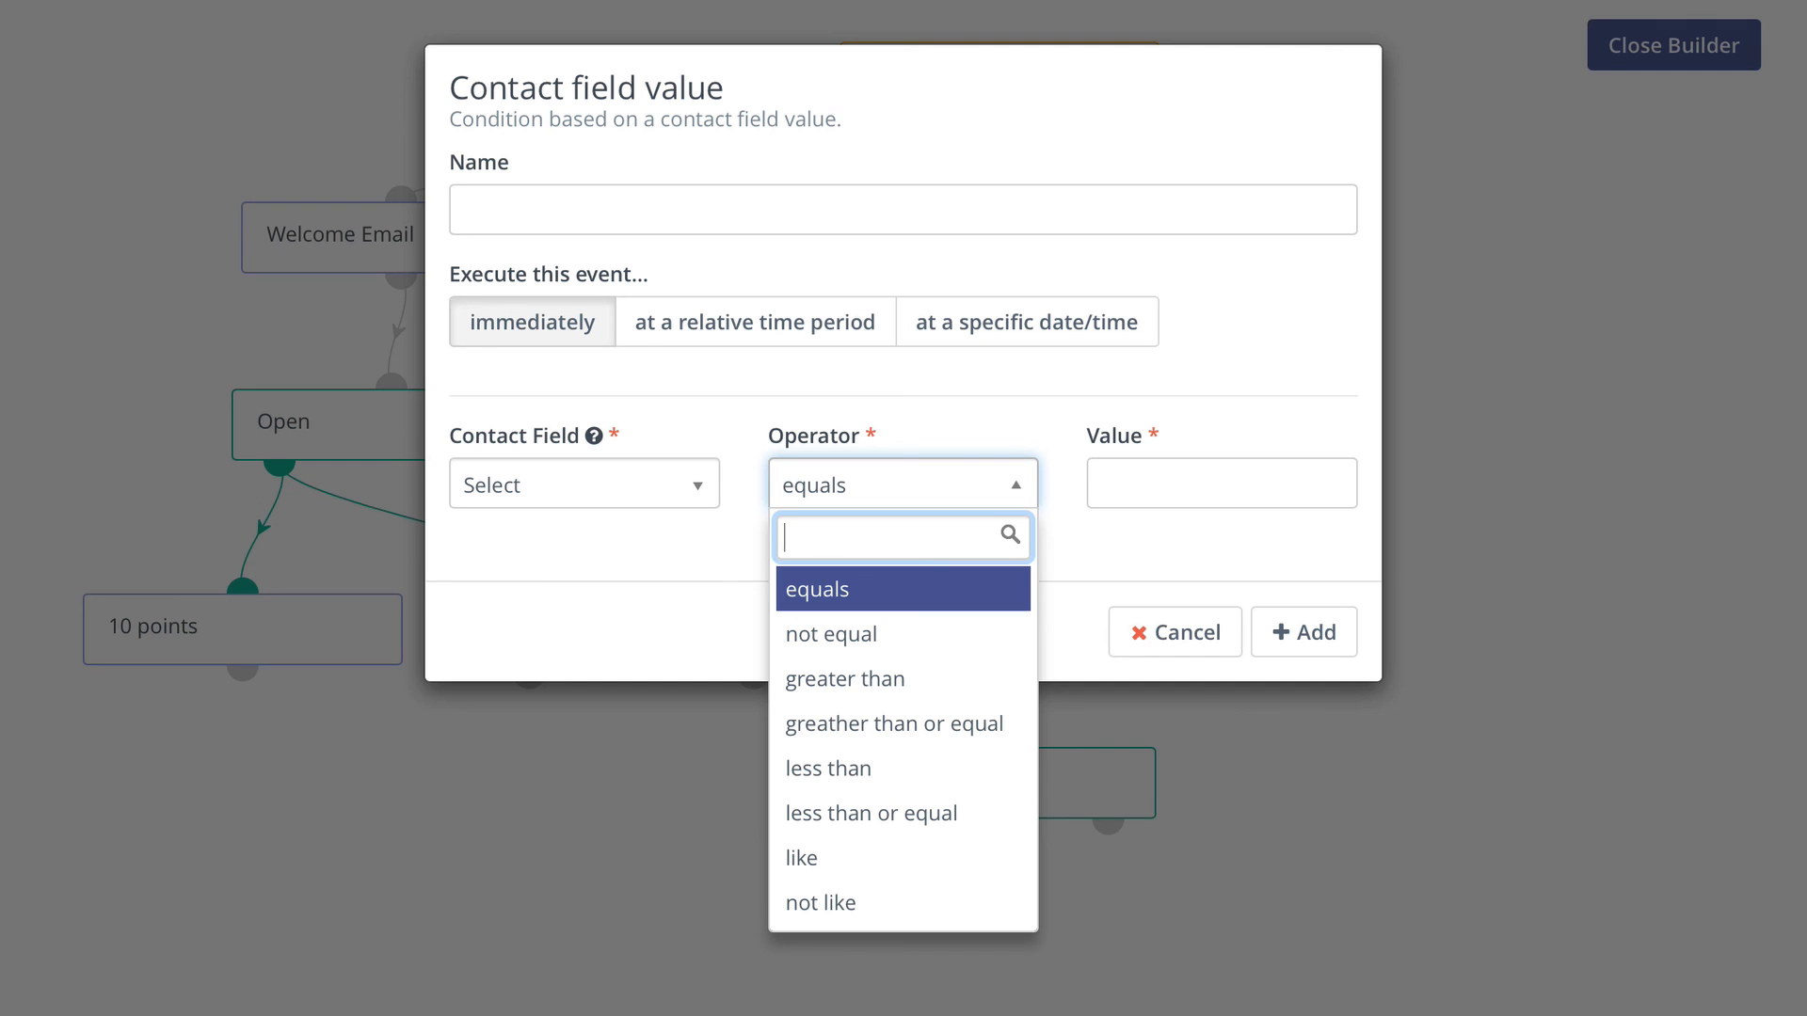